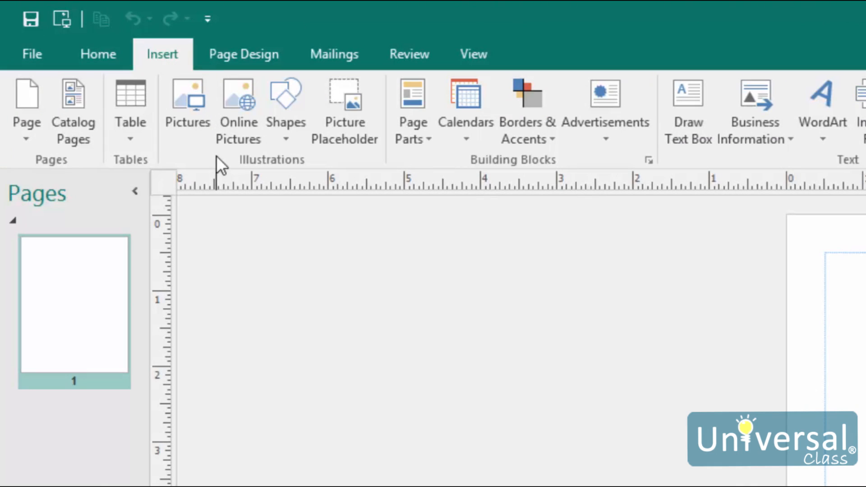
{"action": "mouse_move", "coordinate": [384, 348]}
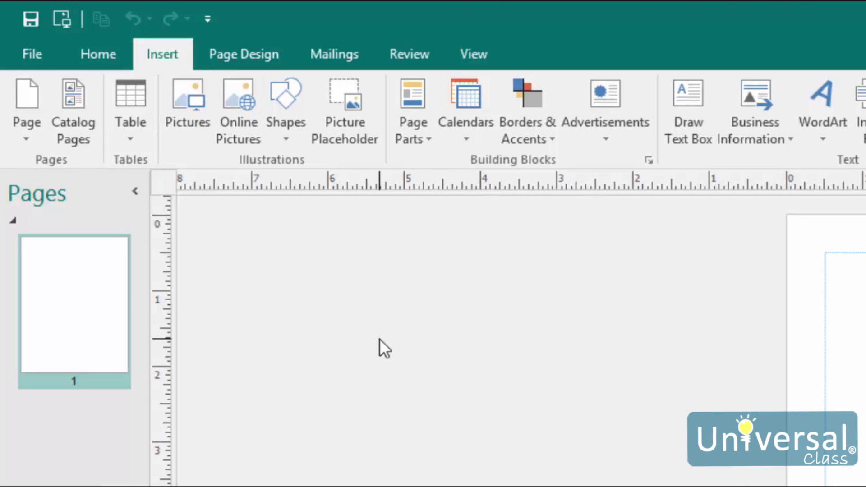
{"action": "mouse_move", "coordinate": [380, 349]}
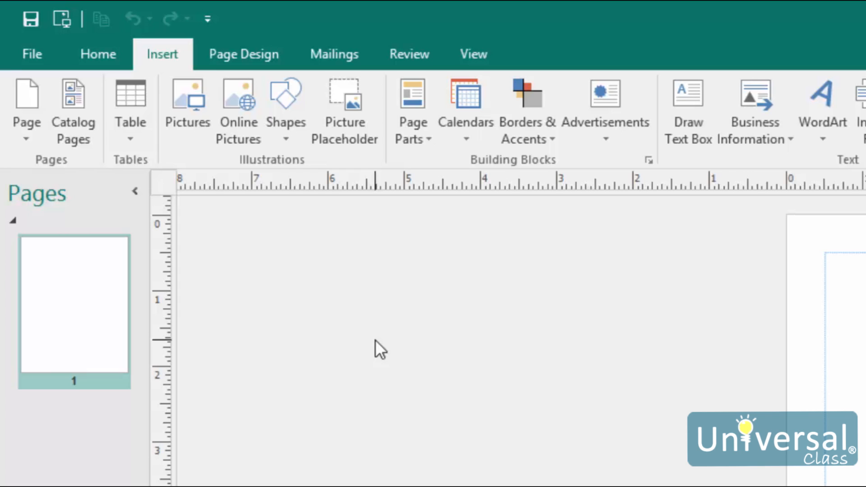
{"action": "mouse_move", "coordinate": [378, 348]}
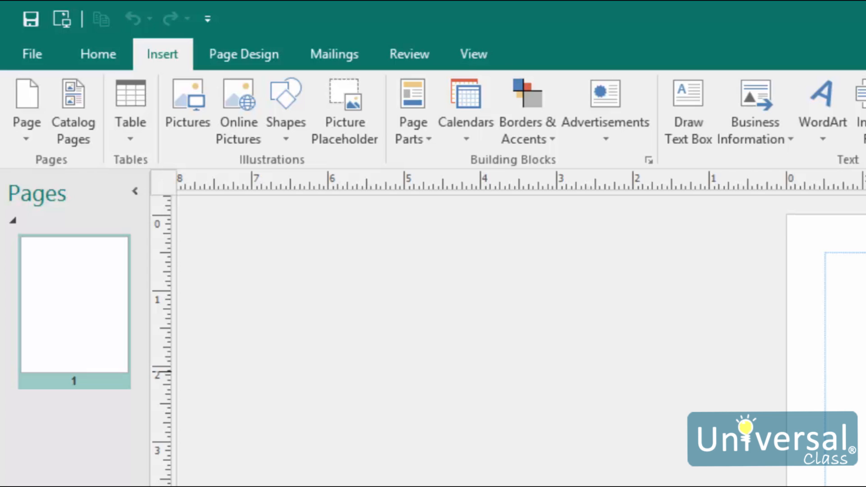
{"action": "mouse_move", "coordinate": [242, 180]}
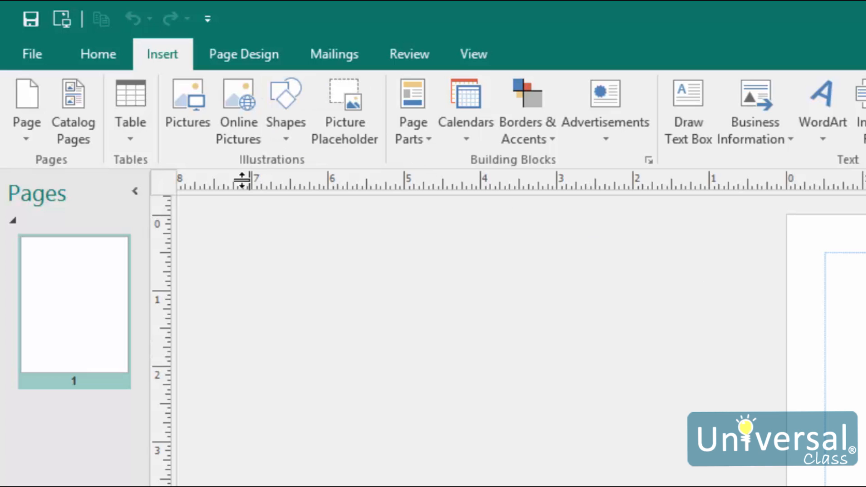
{"action": "mouse_move", "coordinate": [228, 180]}
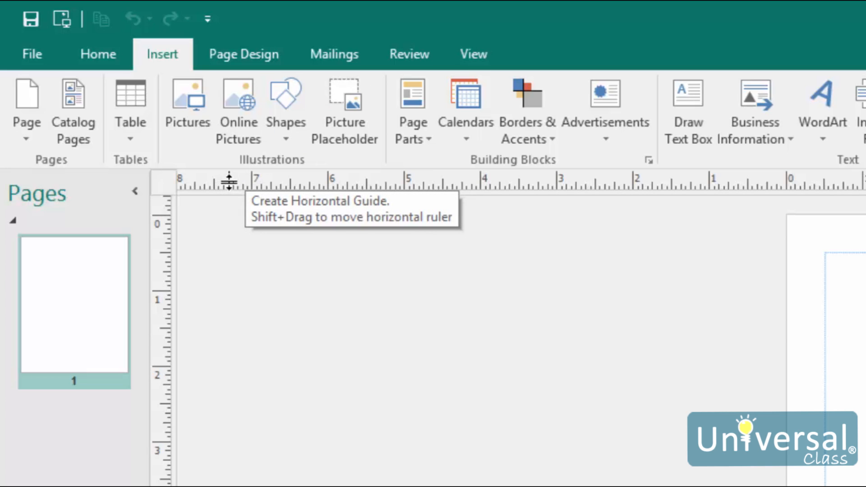
{"action": "mouse_move", "coordinate": [318, 171]}
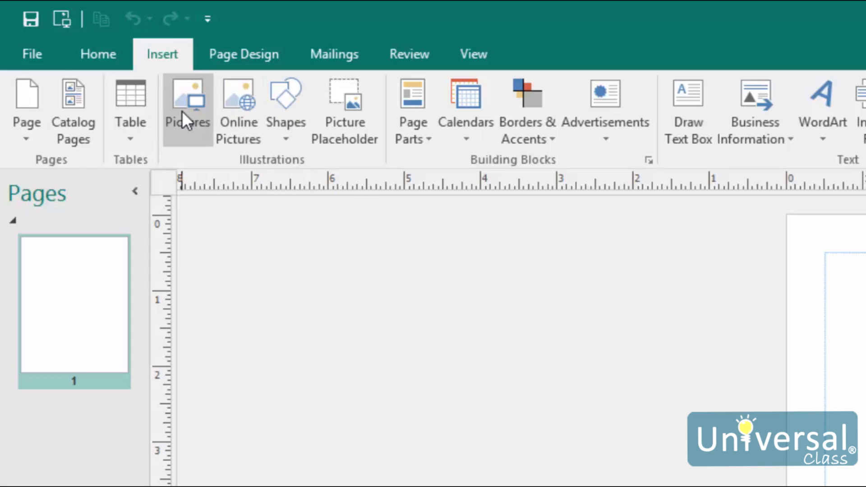
Insert the flower photo from the Pictures folder onto page 1 via Insert > Pictures
{"action": "left_click", "coordinate": [188, 102]}
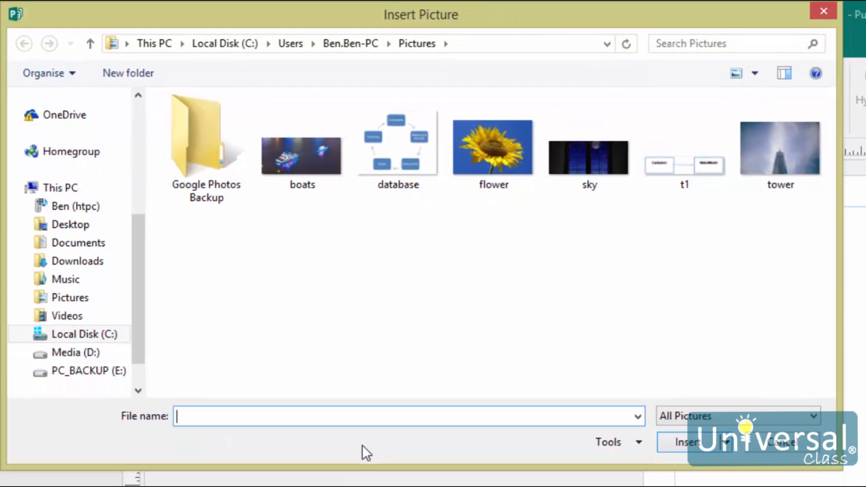
{"action": "left_click", "coordinate": [493, 146]}
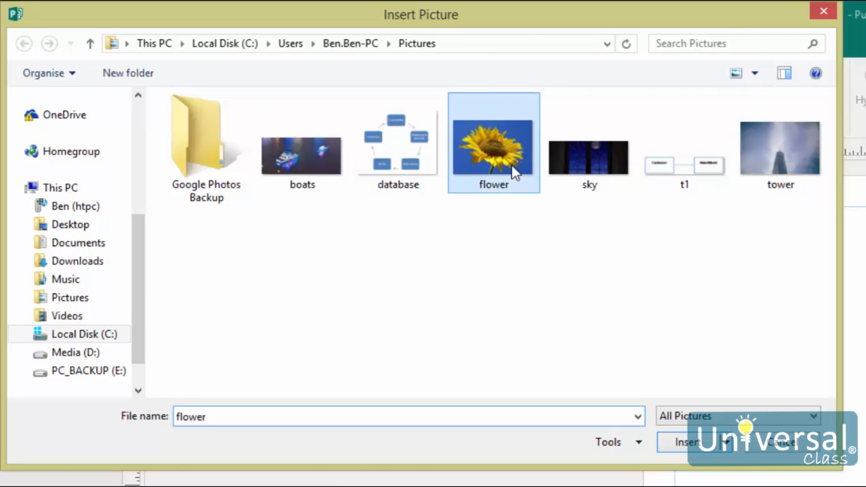
{"action": "left_click", "coordinate": [684, 442]}
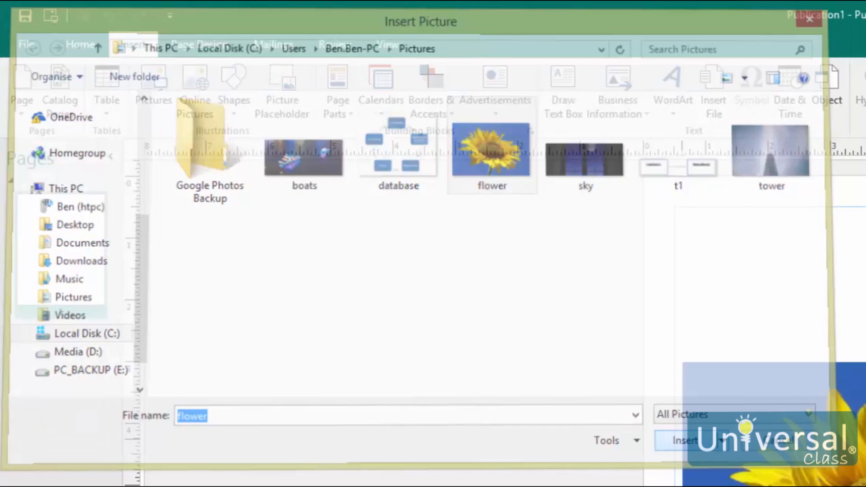
{"action": "left_click", "coordinate": [684, 440]}
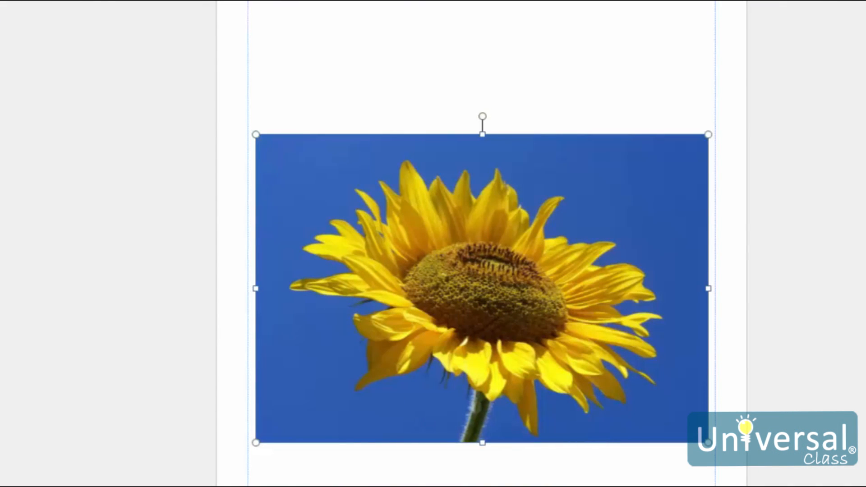
{"action": "mouse_move", "coordinate": [694, 455]}
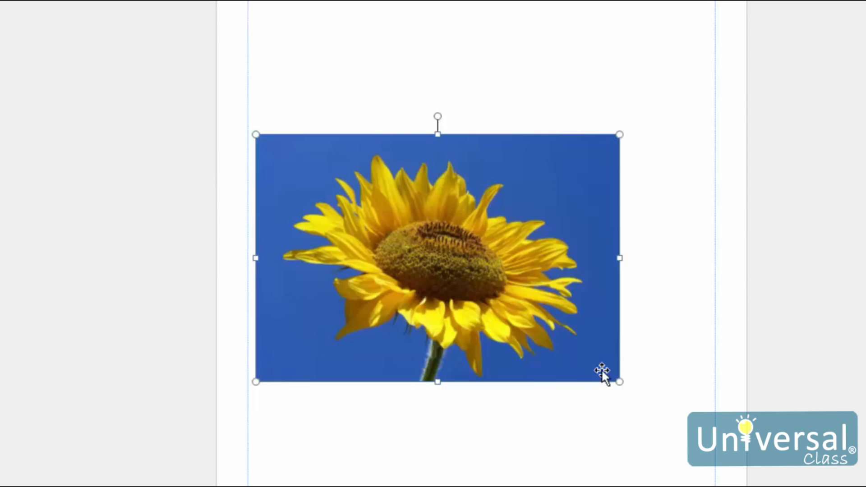
Shrink the sunflower photo by its corner handle and deselect it
{"action": "left_click", "coordinate": [444, 462]}
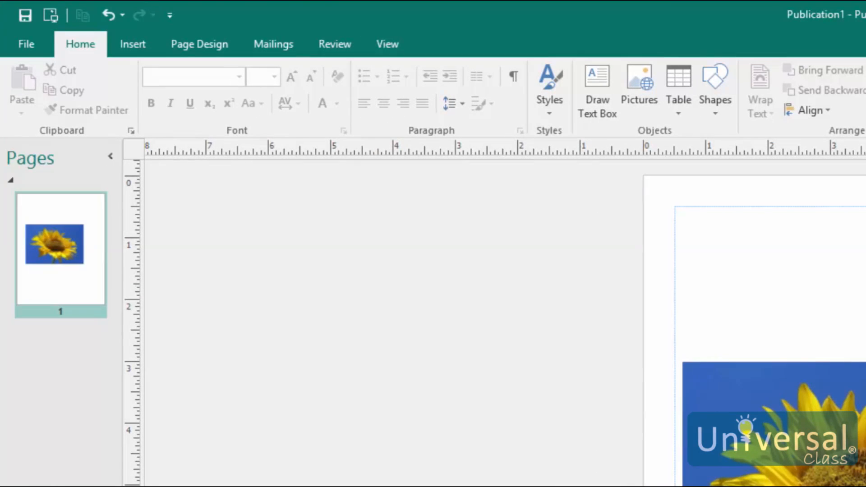
{"action": "left_click", "coordinate": [131, 44]}
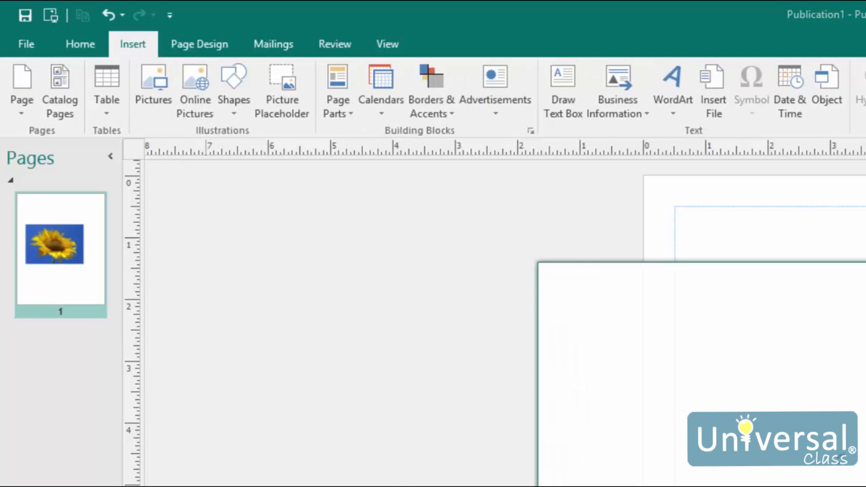
Run a Bing image search for "coffee" from Online Pictures
{"action": "left_click", "coordinate": [195, 88]}
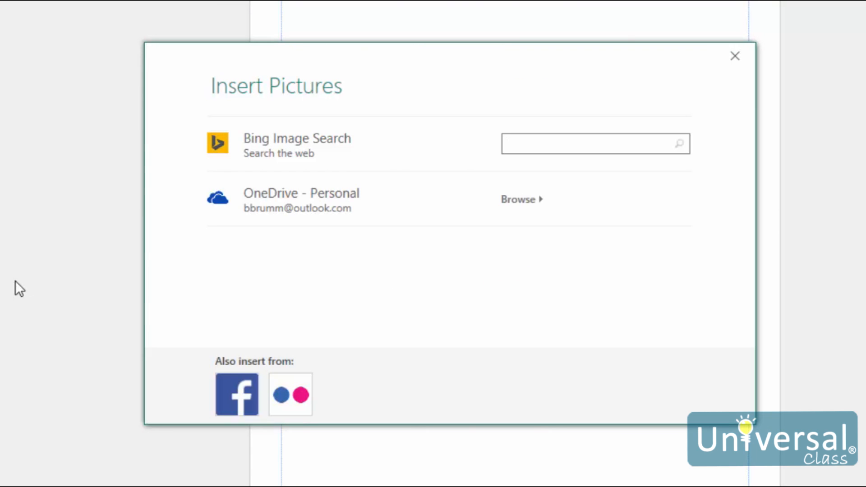
{"action": "left_click", "coordinate": [595, 143]}
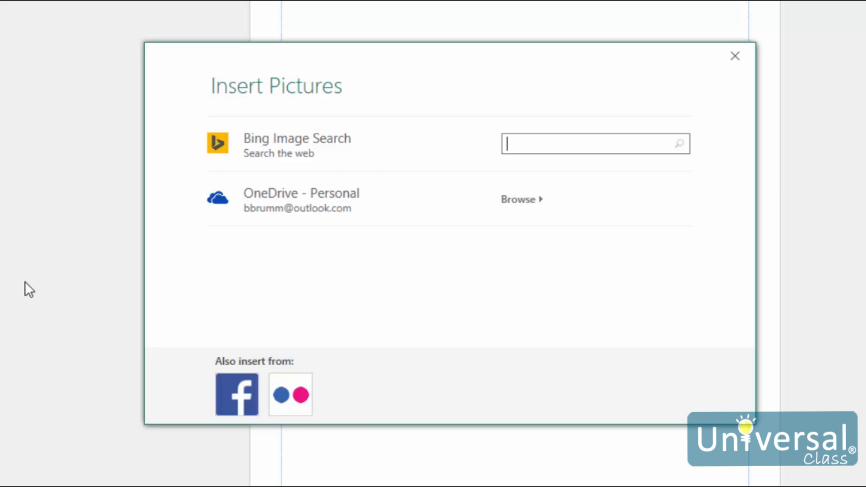
{"action": "mouse_move", "coordinate": [43, 290]}
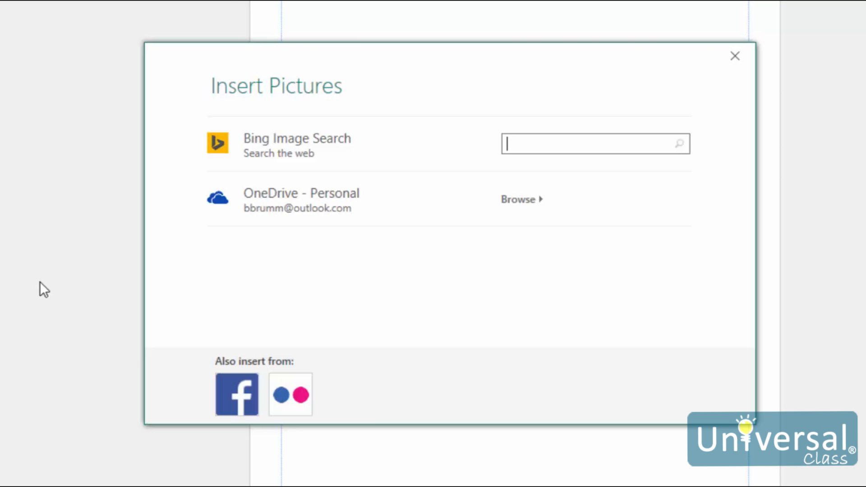
{"action": "left_click", "coordinate": [595, 143]}
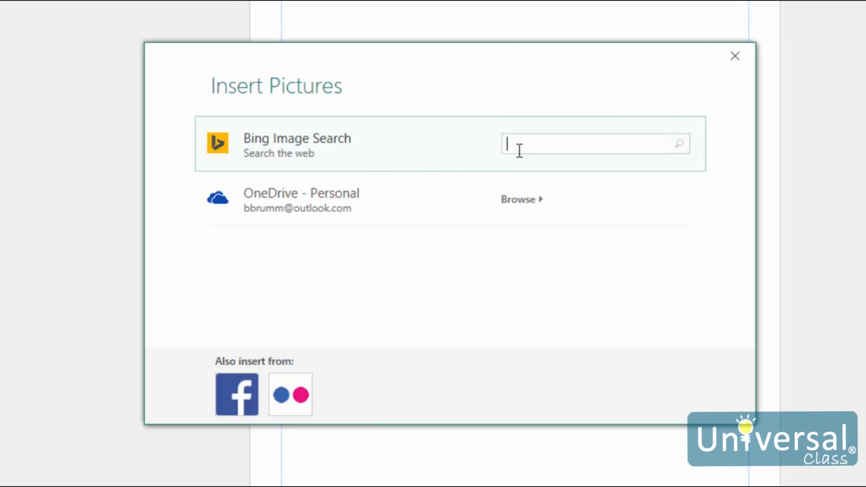
{"action": "mouse_move", "coordinate": [515, 148]}
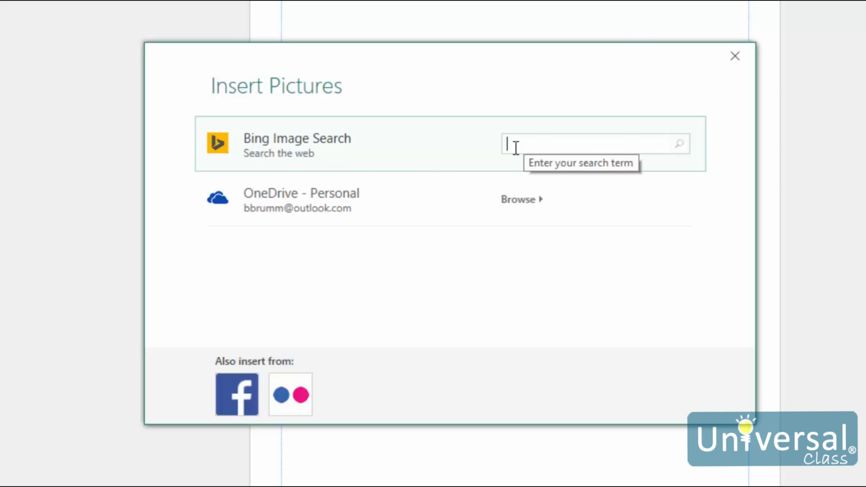
{"action": "type", "text": "coffee"}
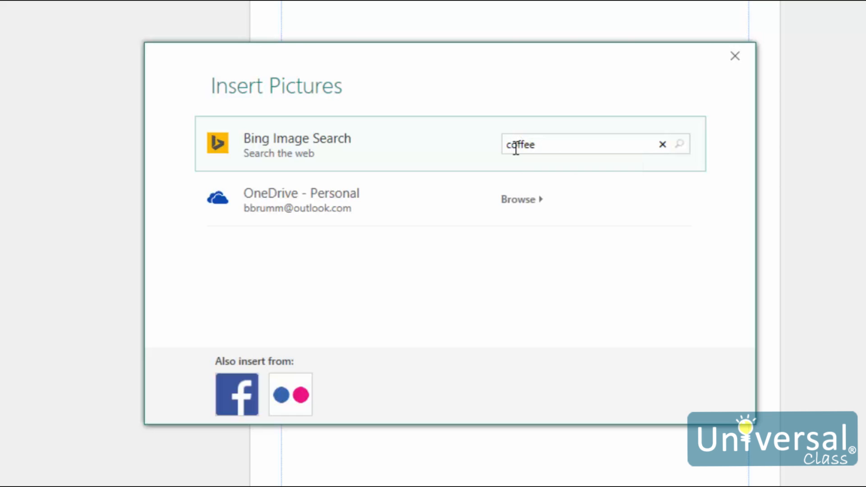
{"action": "left_click", "coordinate": [679, 143]}
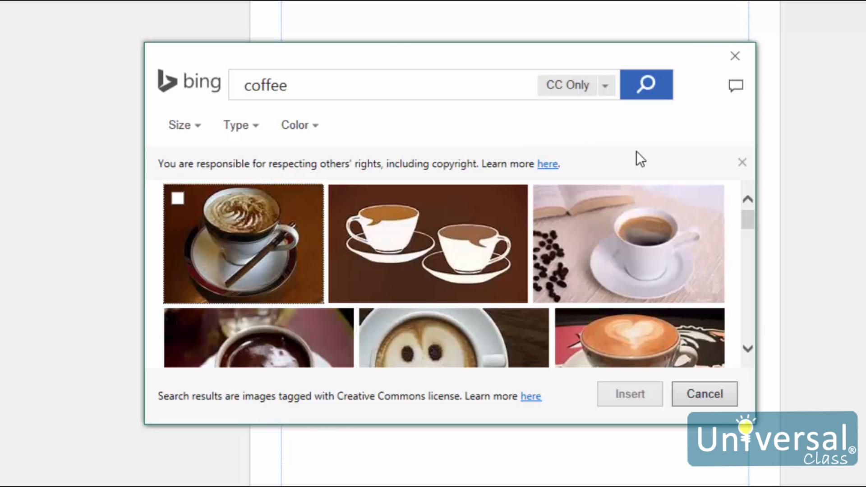
{"action": "mouse_move", "coordinate": [493, 370]}
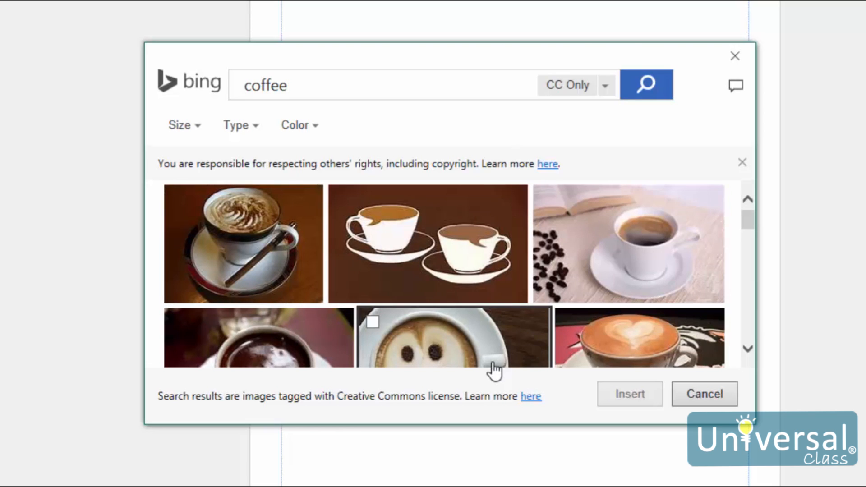
{"action": "mouse_move", "coordinate": [455, 403]}
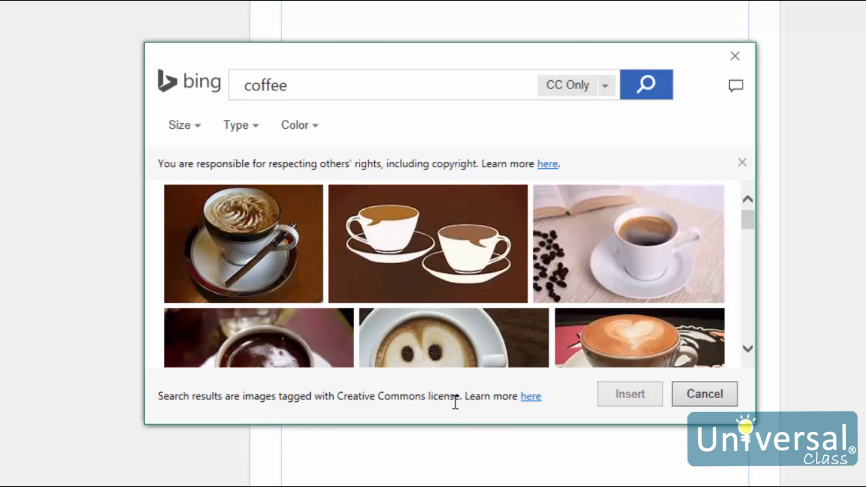
{"action": "mouse_move", "coordinate": [459, 408]}
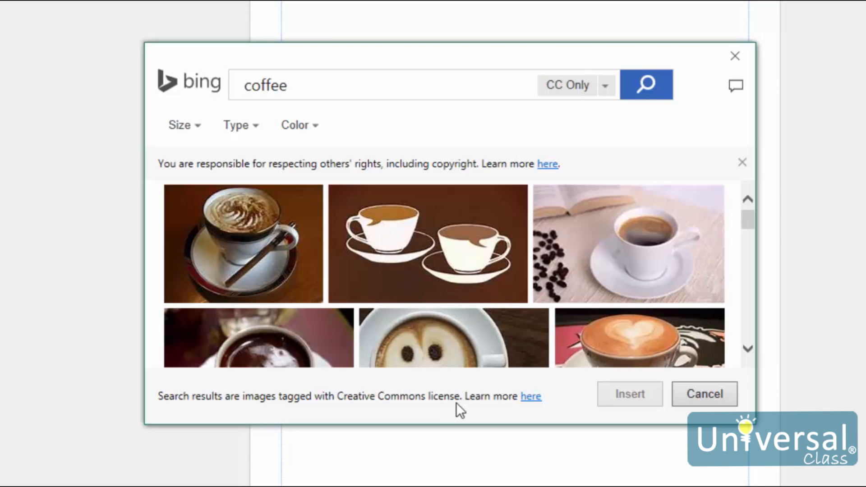
{"action": "mouse_move", "coordinate": [573, 412]}
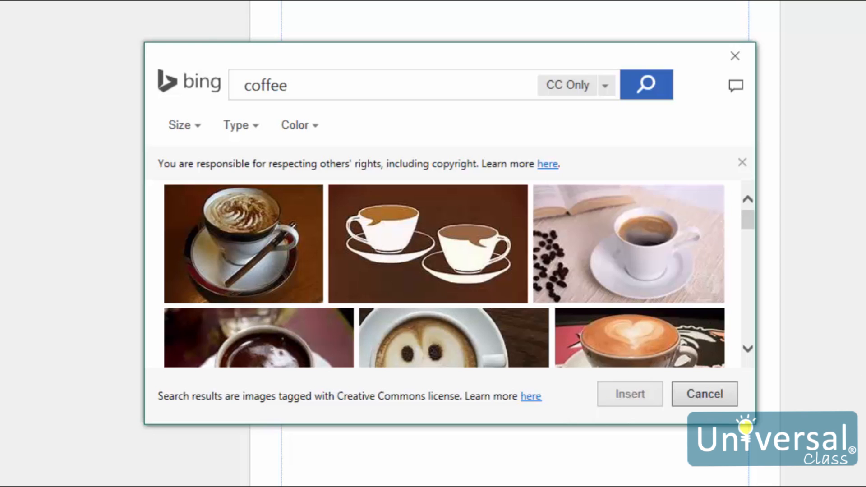
{"action": "mouse_move", "coordinate": [597, 180]}
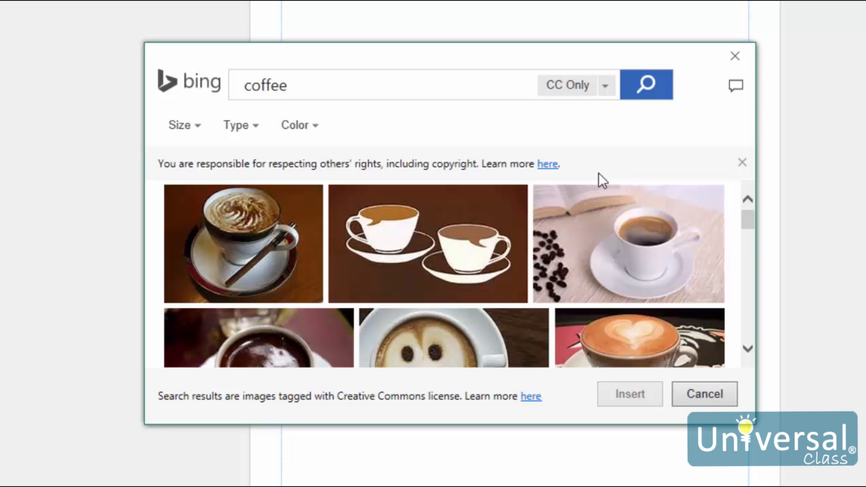
{"action": "mouse_move", "coordinate": [415, 58]}
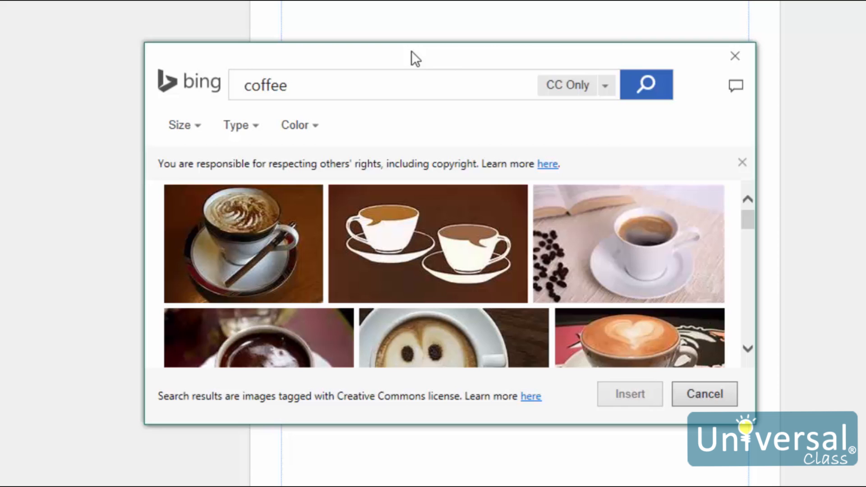
{"action": "mouse_move", "coordinate": [708, 401]}
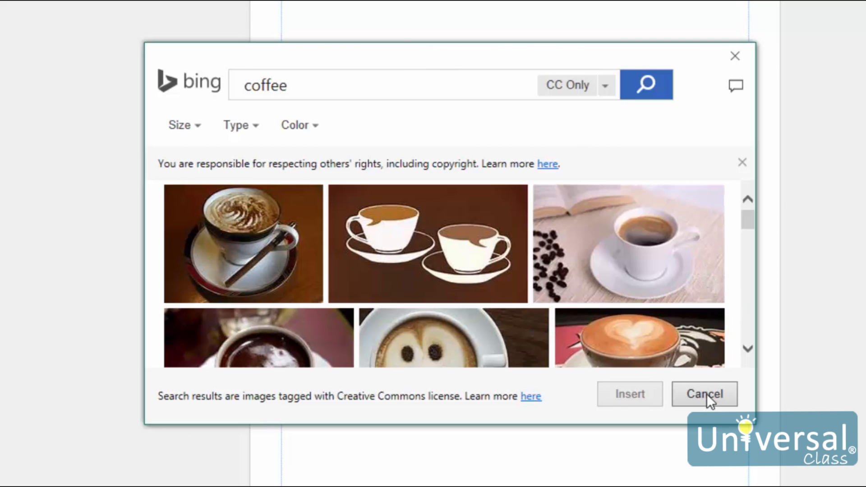
Cancel the coffee image search results without inserting a picture
{"action": "left_click", "coordinate": [703, 394]}
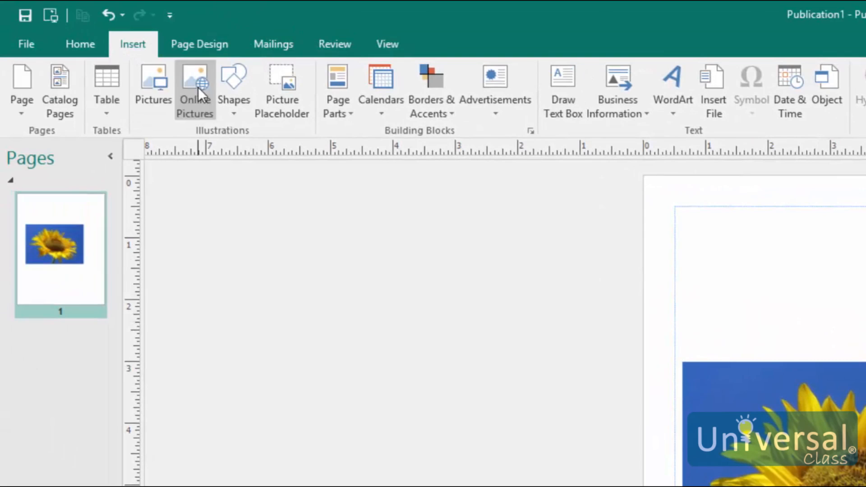
Reopen Online Pictures, browse the OneDrive folders briefly, and return to the list of sources
{"action": "left_click", "coordinate": [195, 91]}
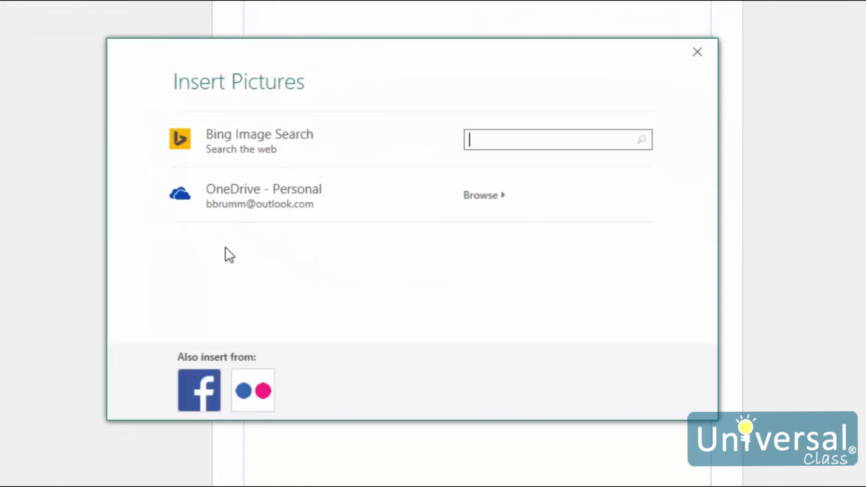
{"action": "mouse_move", "coordinate": [447, 225]}
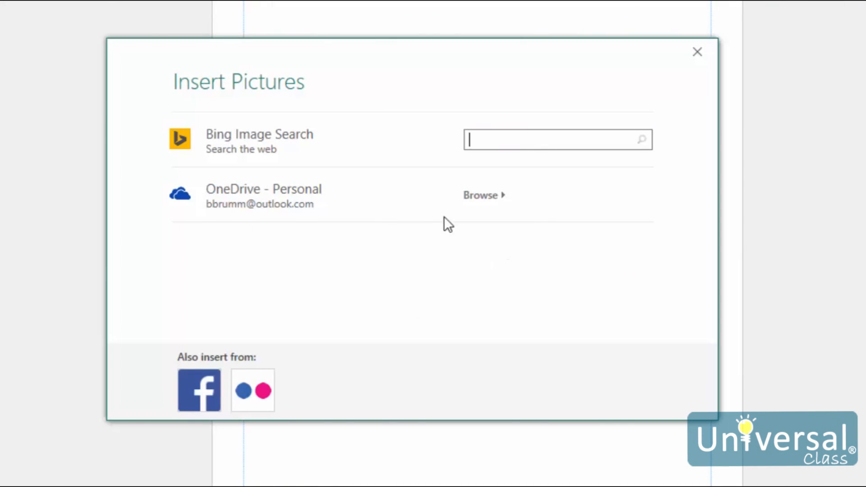
{"action": "mouse_move", "coordinate": [378, 208]}
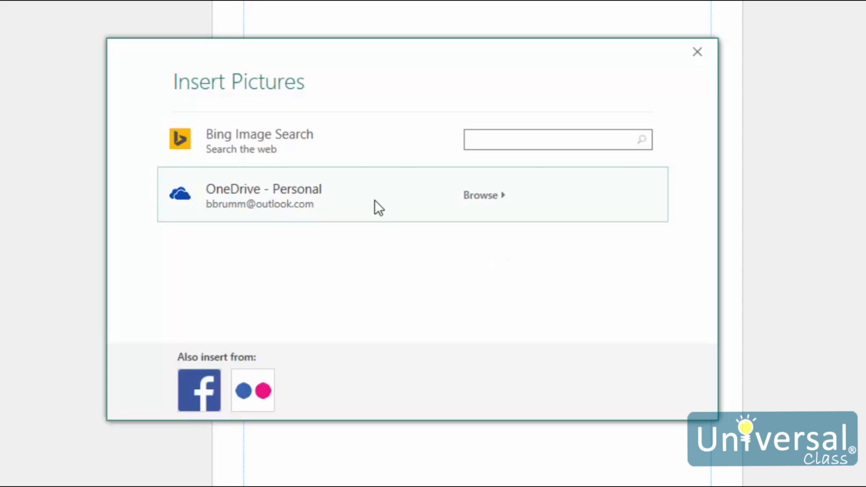
{"action": "left_click", "coordinate": [481, 195]}
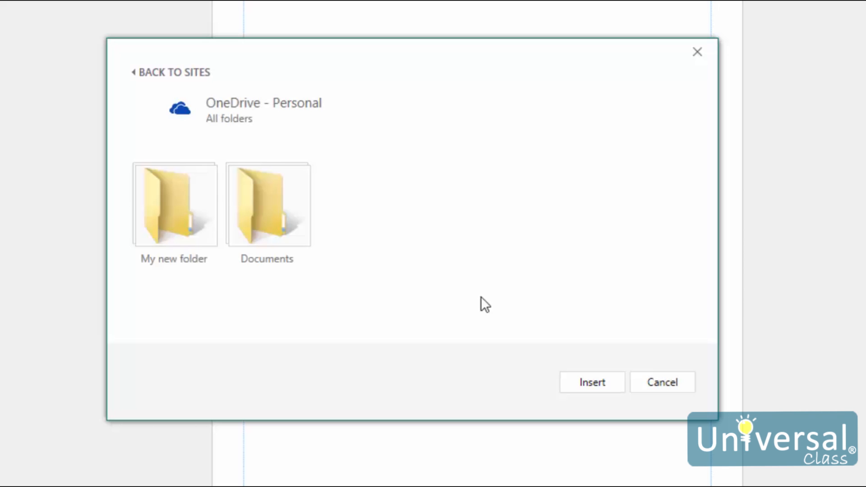
{"action": "left_click", "coordinate": [173, 205]}
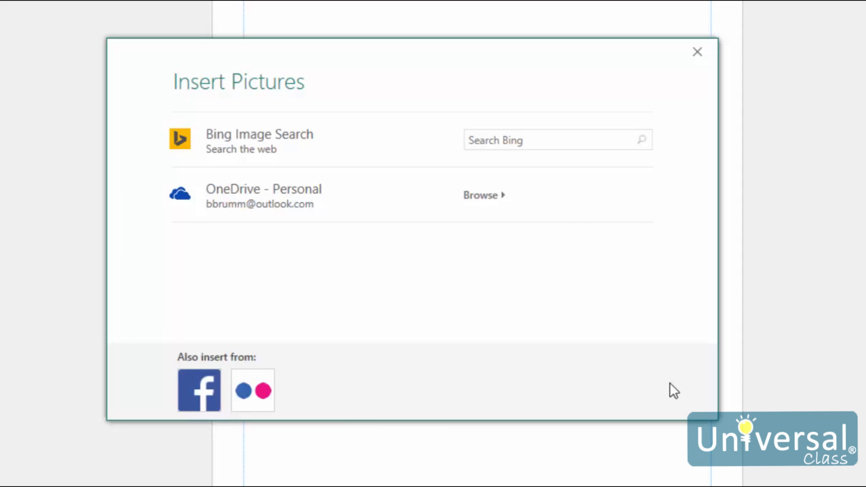
{"action": "mouse_move", "coordinate": [497, 346]}
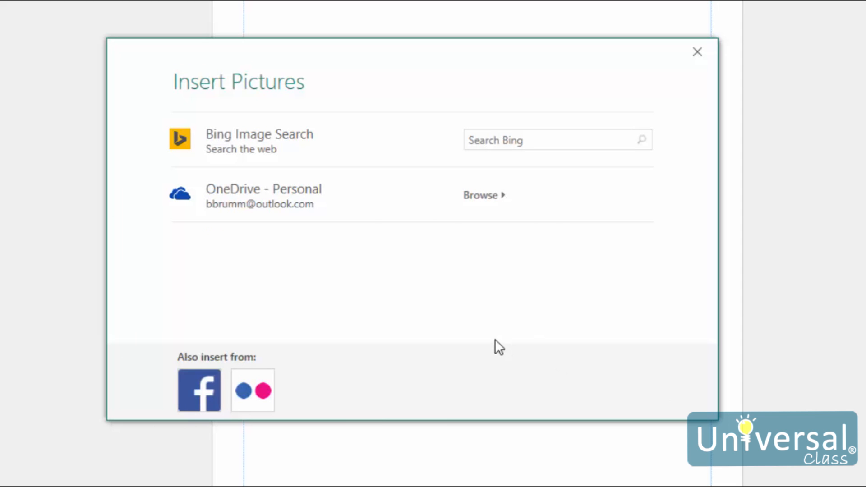
{"action": "mouse_move", "coordinate": [424, 429]}
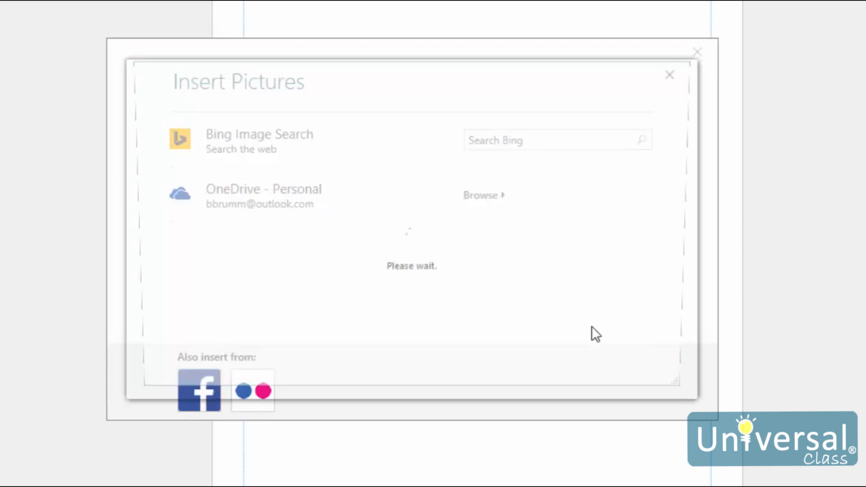
{"action": "left_click", "coordinate": [199, 391]}
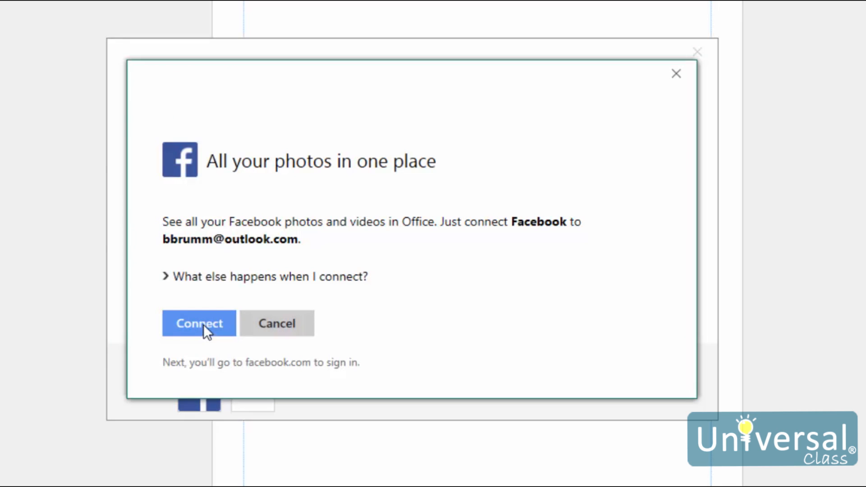
{"action": "mouse_move", "coordinate": [547, 331]}
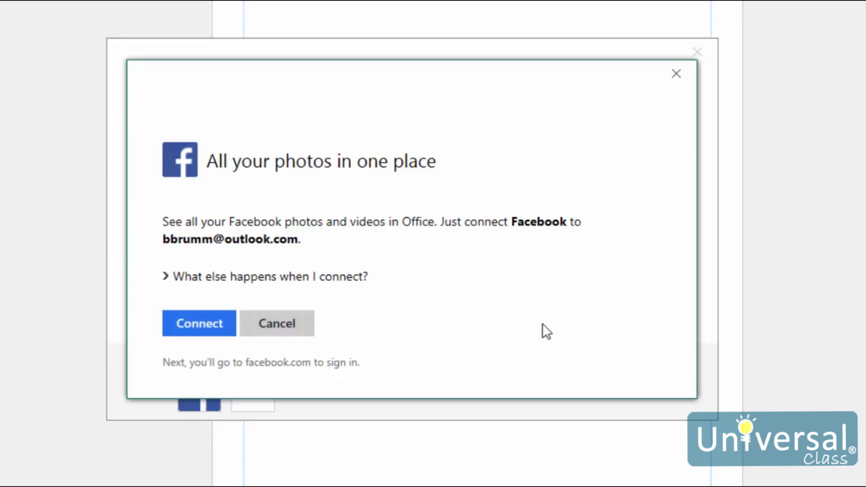
{"action": "left_click", "coordinate": [199, 322]}
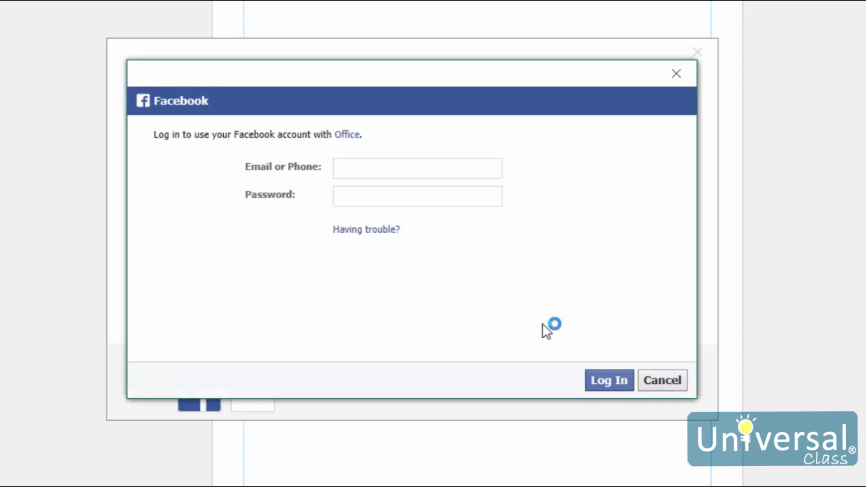
{"action": "left_click", "coordinate": [417, 167]}
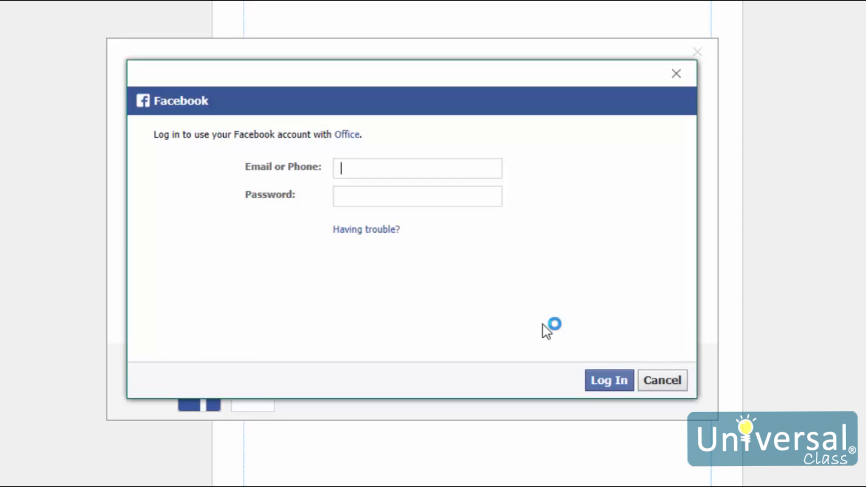
{"action": "mouse_move", "coordinate": [529, 126]}
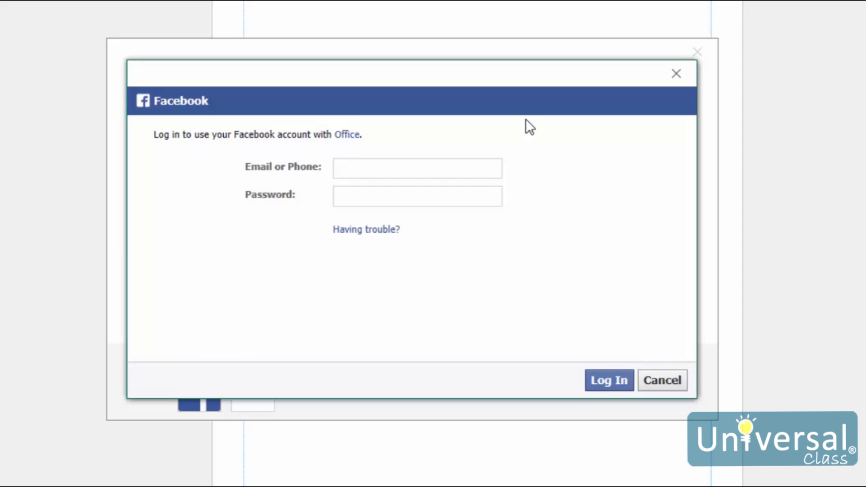
{"action": "mouse_move", "coordinate": [670, 355]}
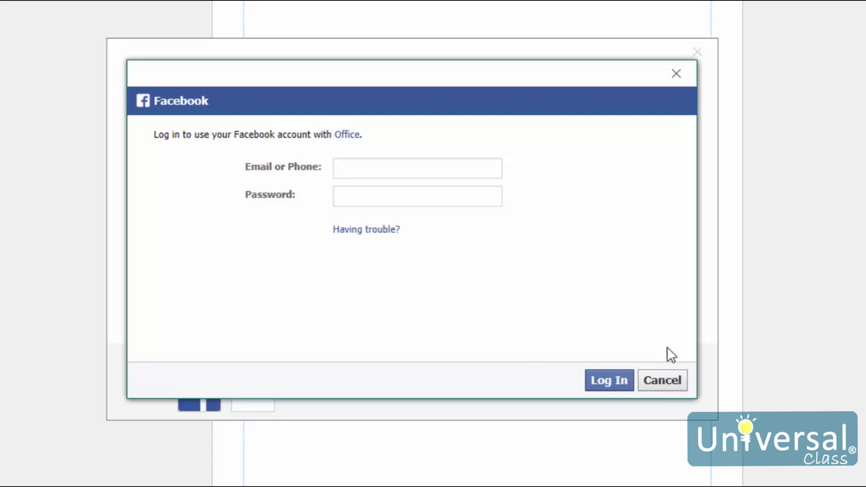
{"action": "left_click", "coordinate": [607, 379]}
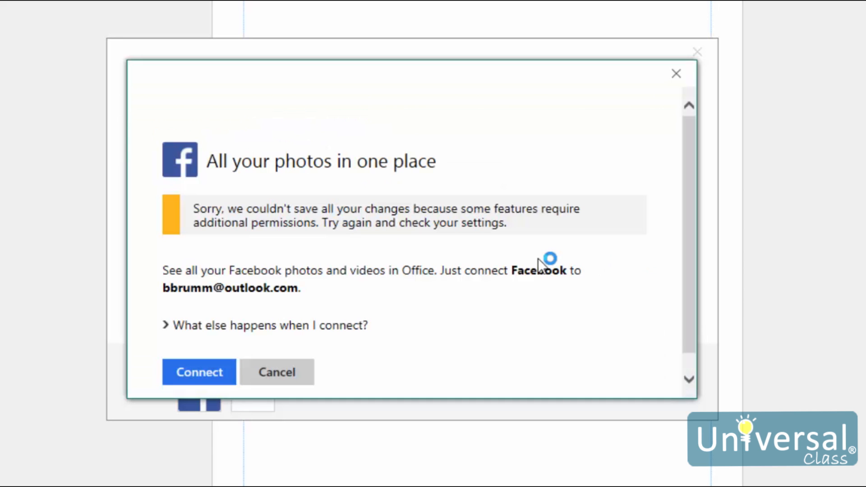
{"action": "mouse_move", "coordinate": [486, 261]}
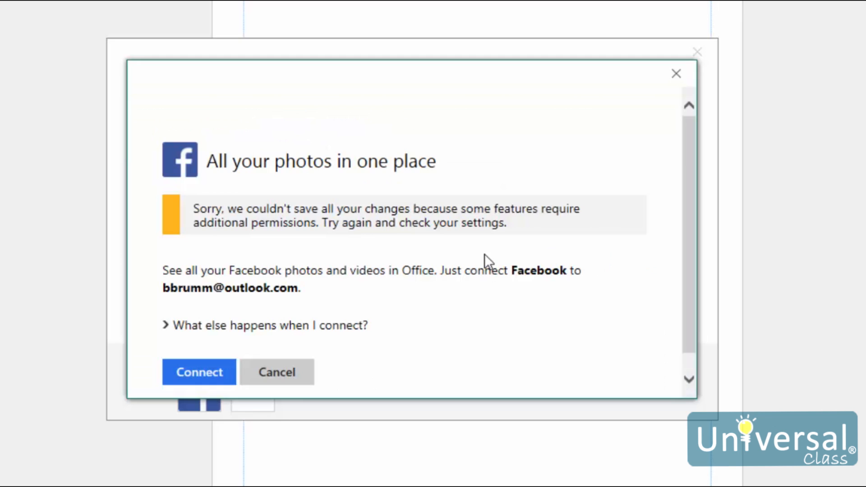
{"action": "left_click", "coordinate": [277, 372]}
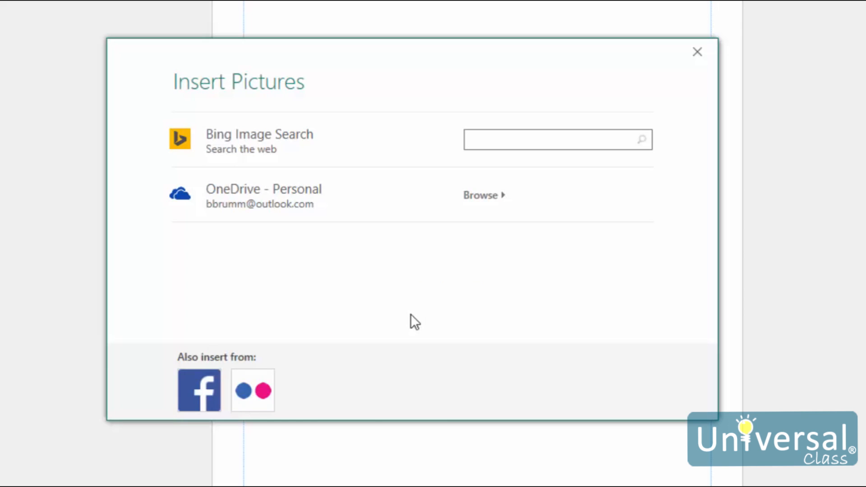
{"action": "left_click", "coordinate": [552, 139]}
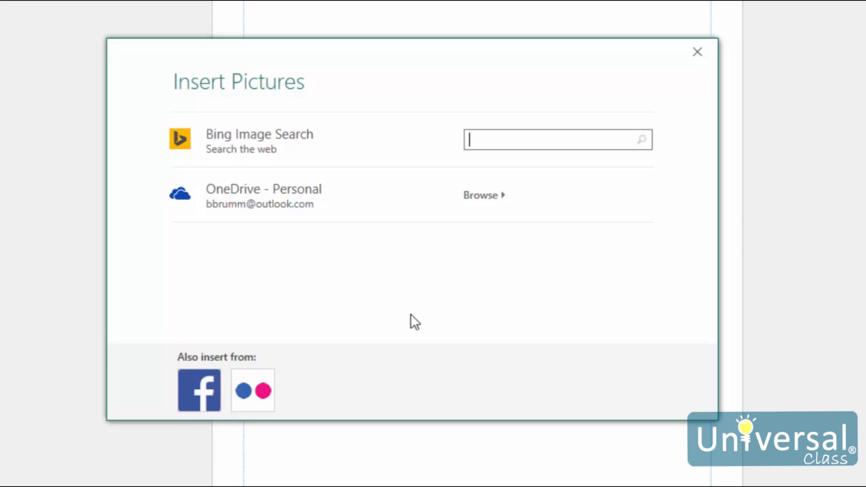
{"action": "mouse_move", "coordinate": [253, 390]}
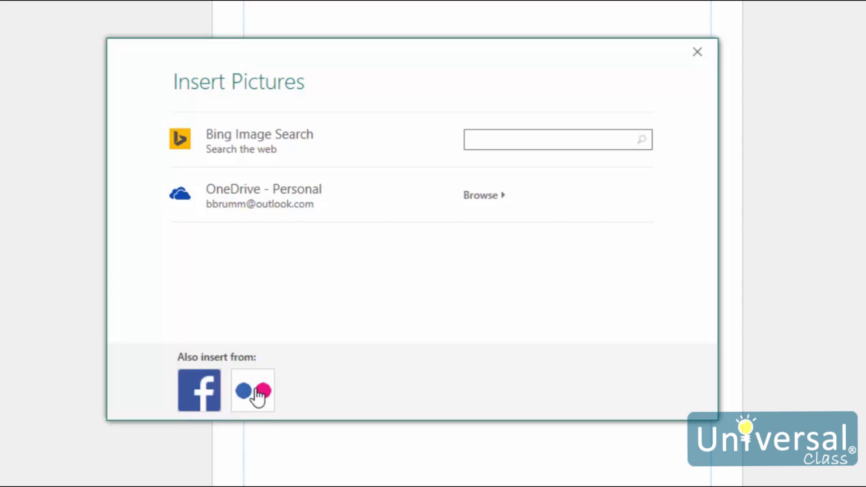
{"action": "mouse_move", "coordinate": [261, 397]}
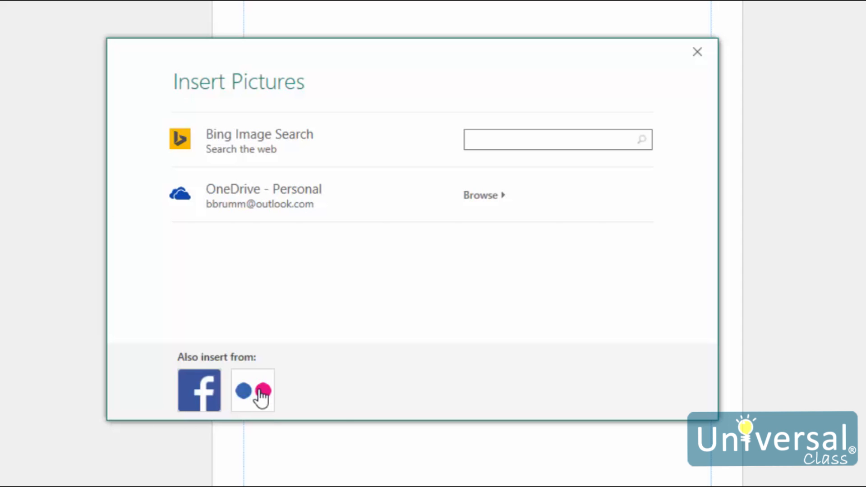
Choose the Flickr source, then dismiss the Insert Pictures dialog back to page 1
{"action": "left_click", "coordinate": [253, 391]}
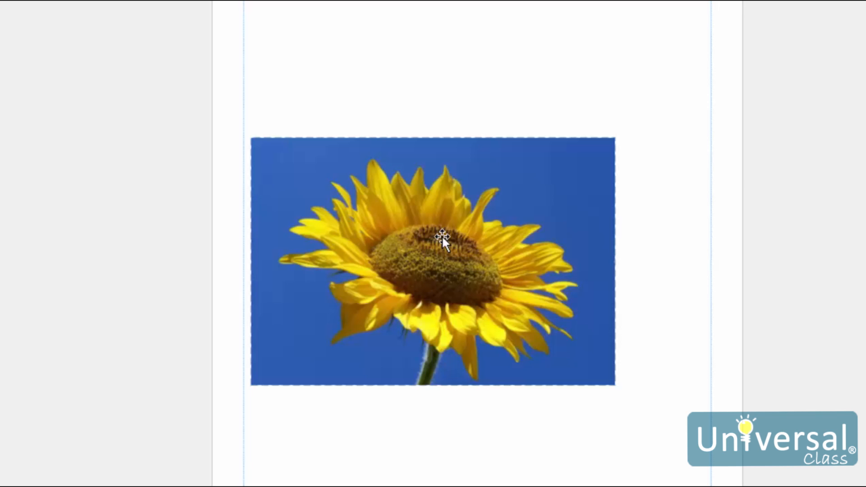
{"action": "mouse_move", "coordinate": [442, 241]}
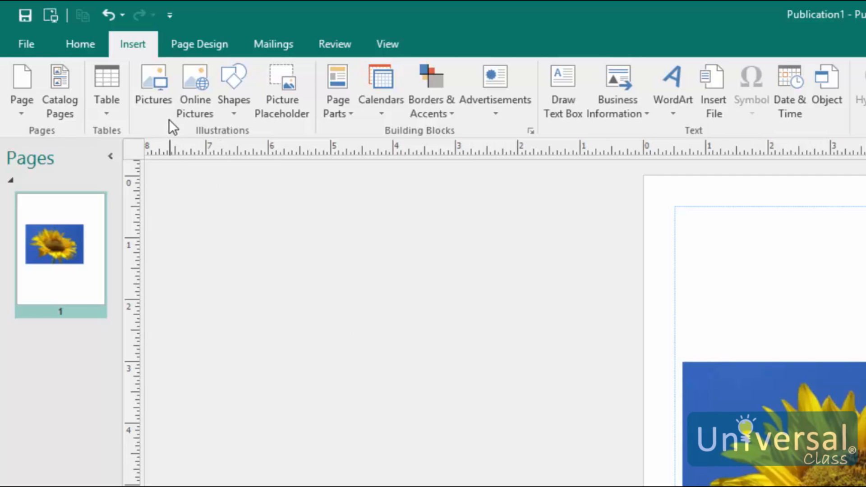
Insert the sky and tower pictures together from the Insert Picture dialog
{"action": "left_click", "coordinate": [153, 89]}
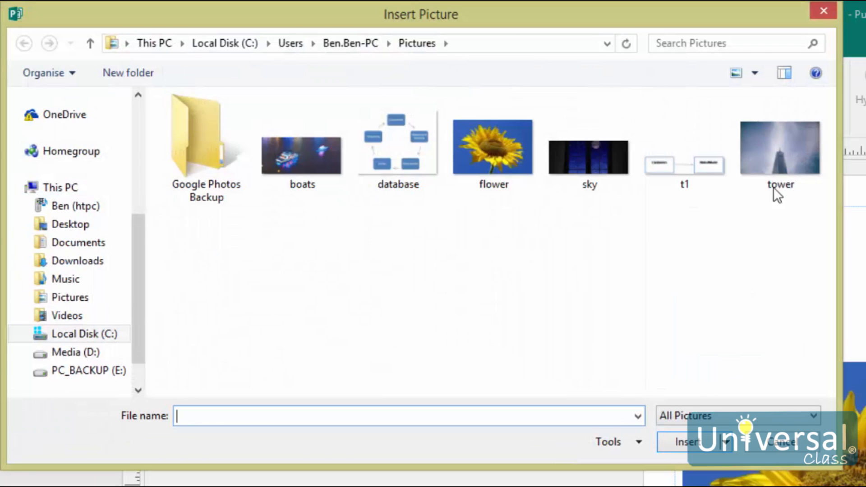
{"action": "left_click", "coordinate": [587, 155]}
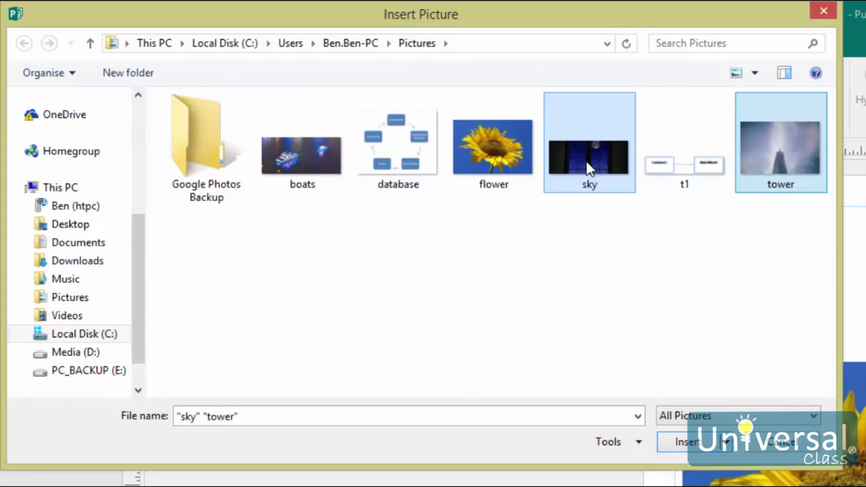
{"action": "mouse_move", "coordinate": [574, 332]}
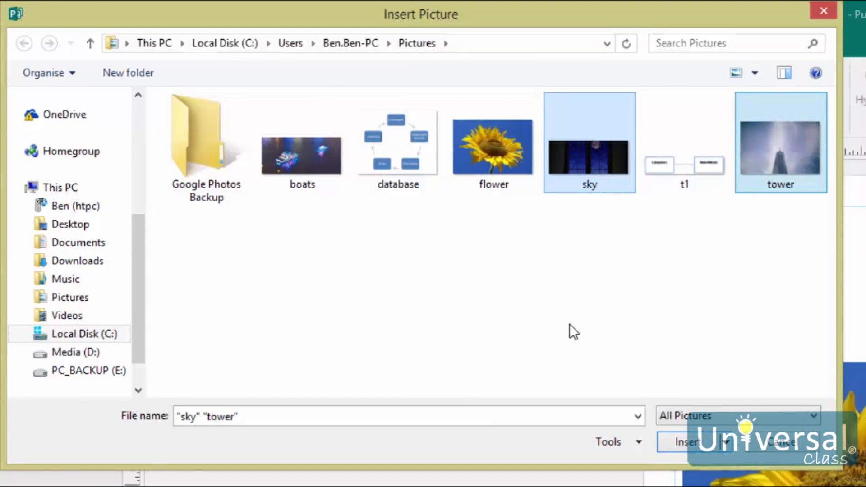
{"action": "mouse_move", "coordinate": [686, 309]}
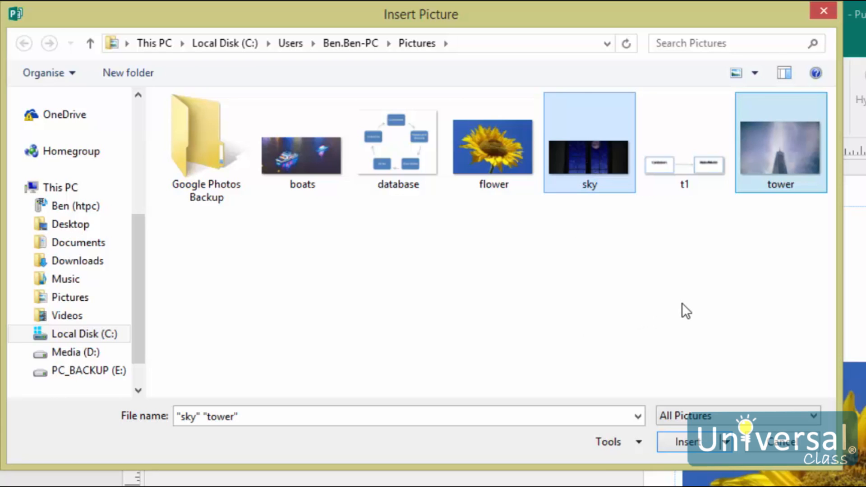
{"action": "mouse_move", "coordinate": [665, 269]}
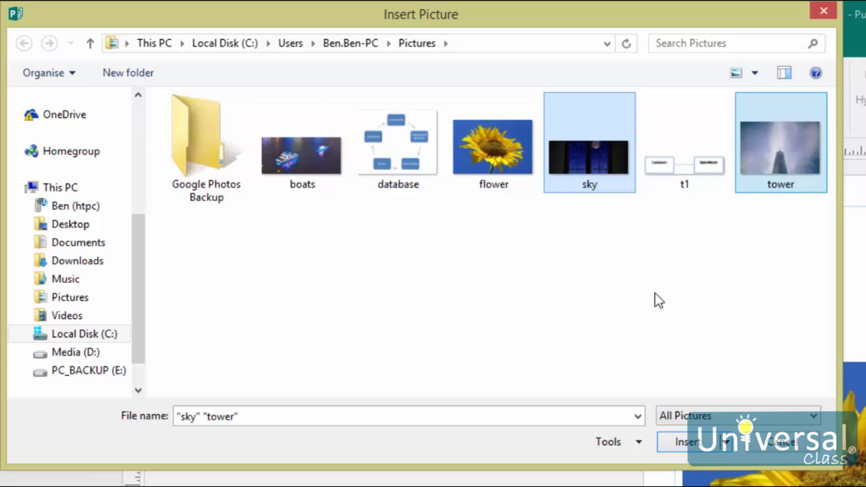
{"action": "mouse_move", "coordinate": [679, 466]}
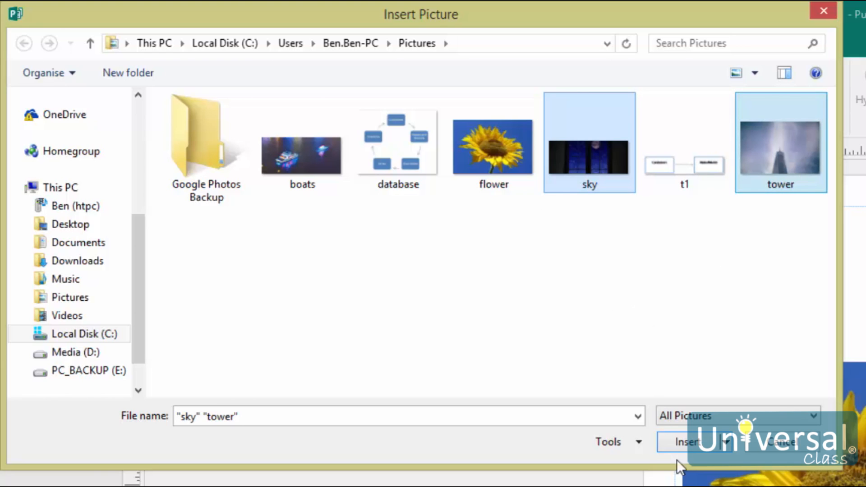
{"action": "left_click", "coordinate": [687, 442]}
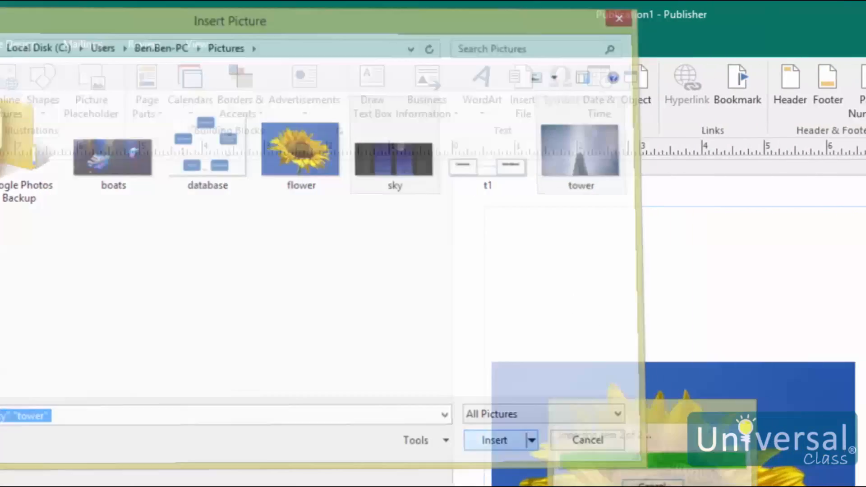
Leave the sky and tower photos in the scratch area and show the View tab's workspace options
{"action": "left_click", "coordinate": [493, 440]}
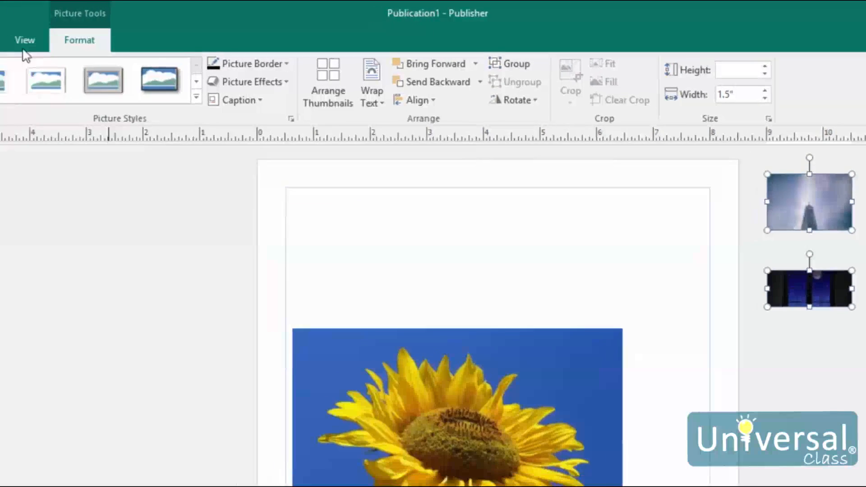
{"action": "left_click", "coordinate": [24, 40]}
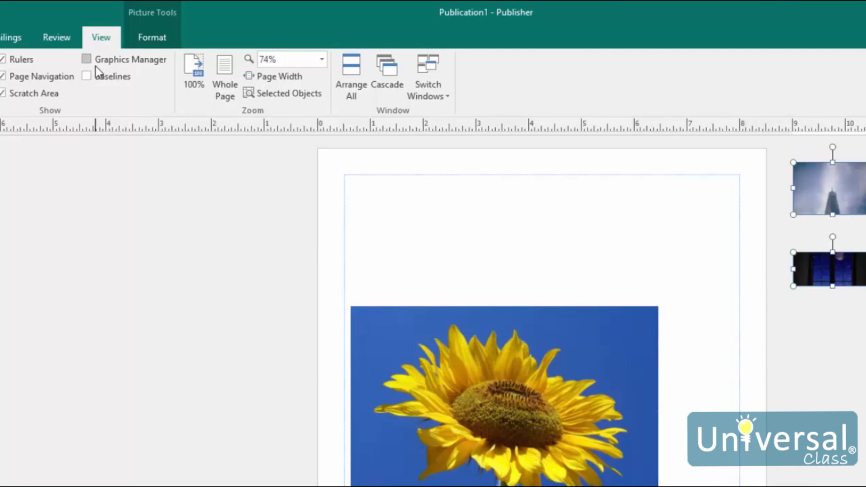
{"action": "mouse_move", "coordinate": [114, 184]}
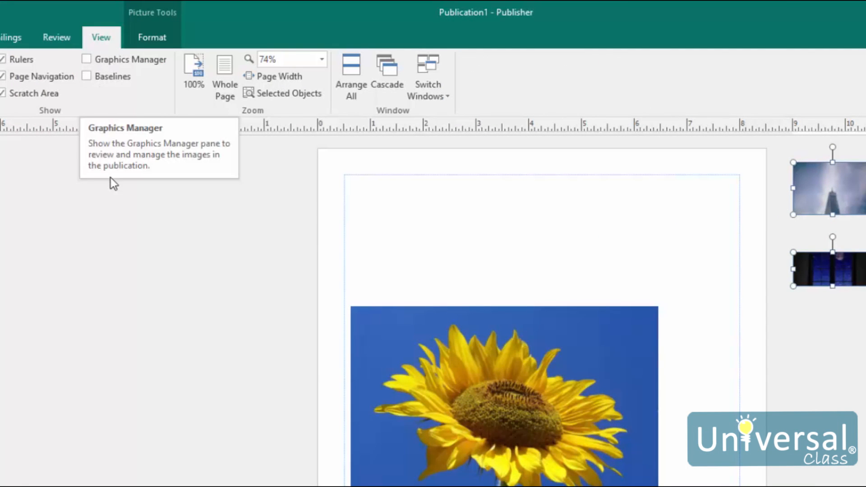
Turn on Graphics Manager and use the sky.png item's Go to this Picture to jump to it
{"action": "left_click", "coordinate": [86, 60]}
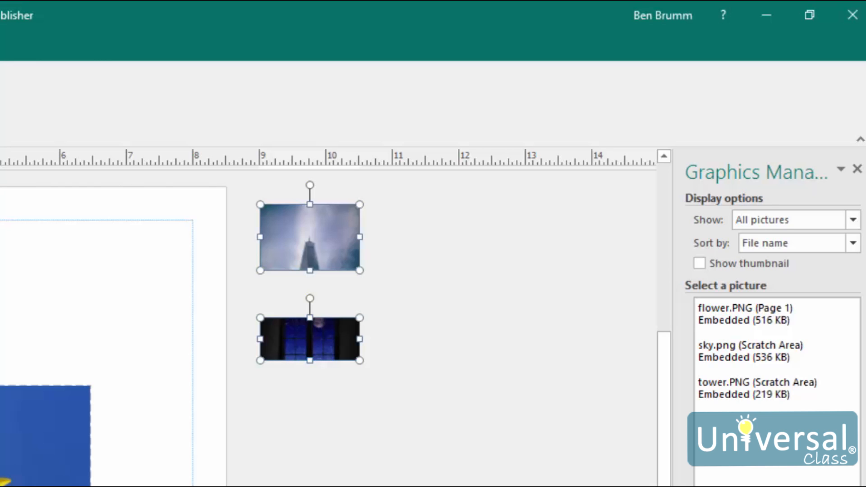
{"action": "mouse_move", "coordinate": [827, 331]}
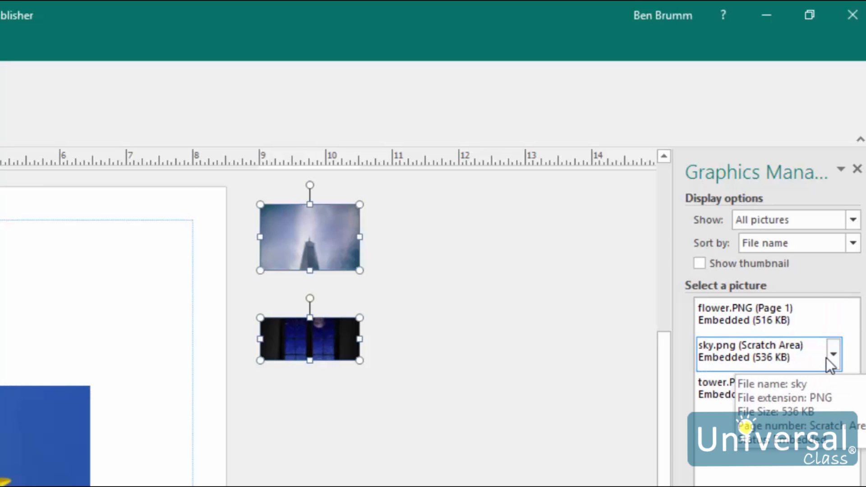
{"action": "left_click", "coordinate": [834, 354]}
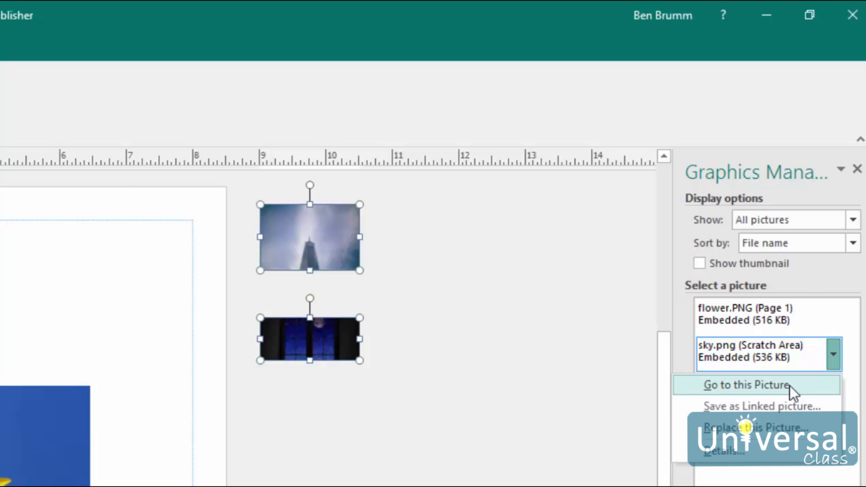
{"action": "left_click", "coordinate": [745, 385]}
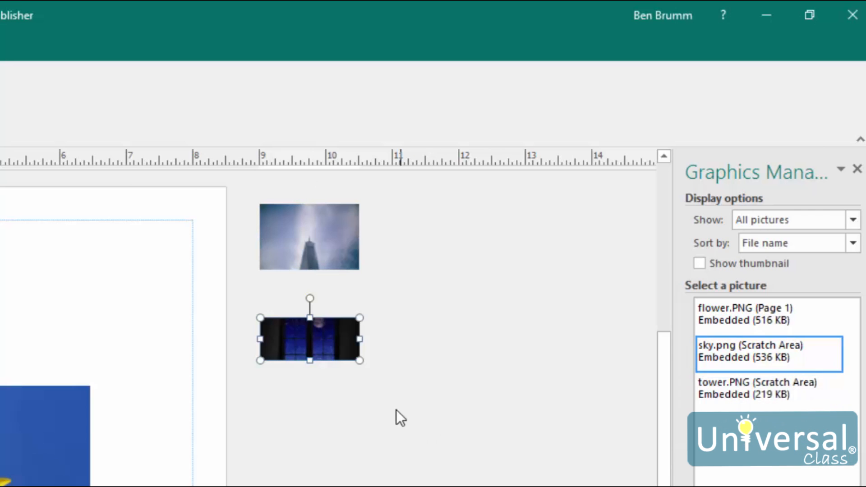
{"action": "mouse_move", "coordinate": [375, 369]}
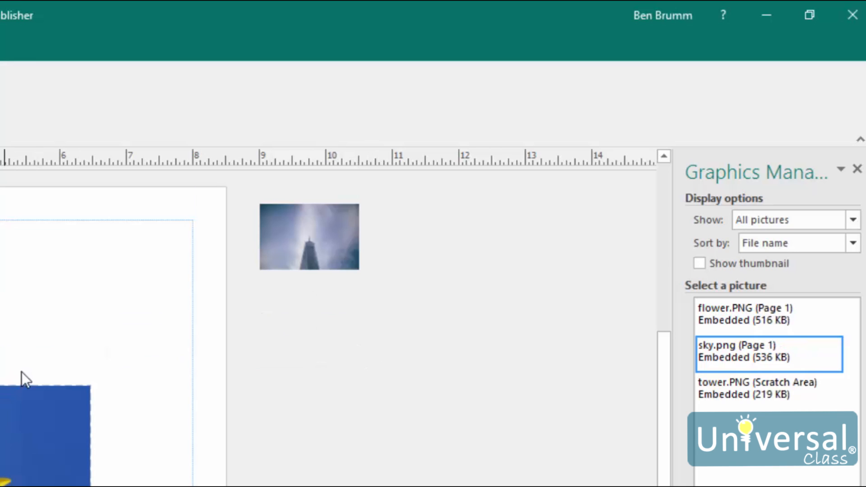
{"action": "left_click", "coordinate": [52, 315]}
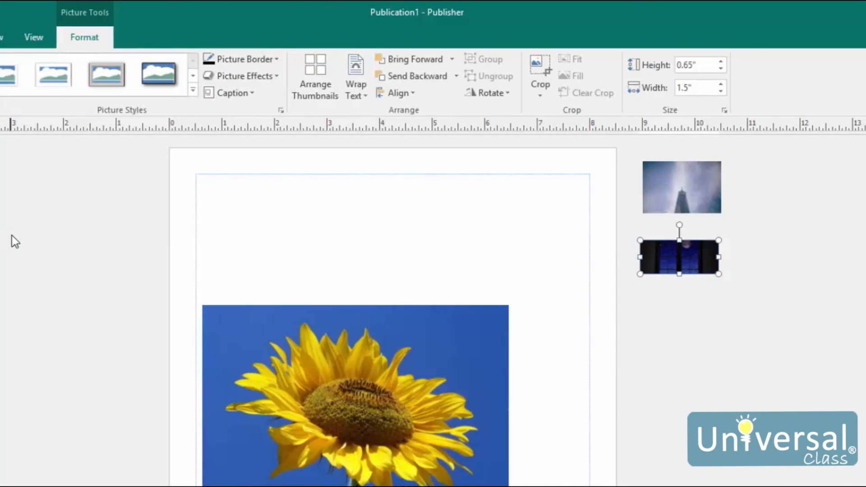
{"action": "mouse_move", "coordinate": [314, 77]}
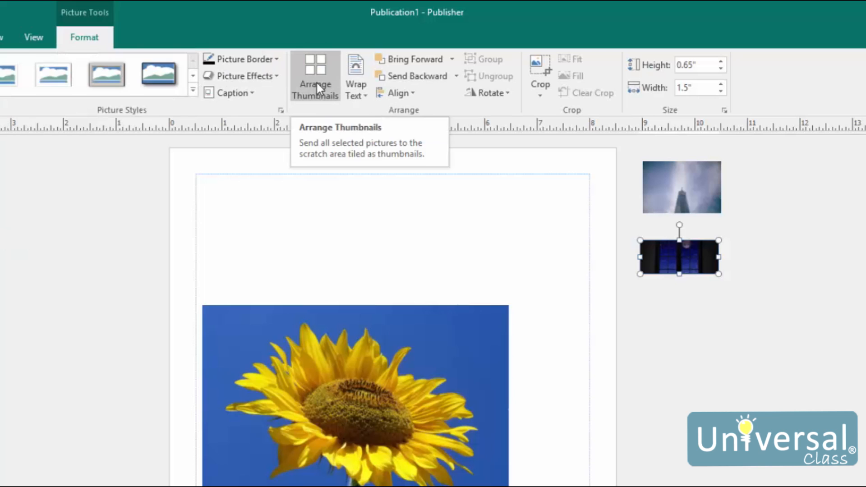
Arrange the selected sky and tower pictures as thumbnails in the scratch area
{"action": "left_click", "coordinate": [315, 77]}
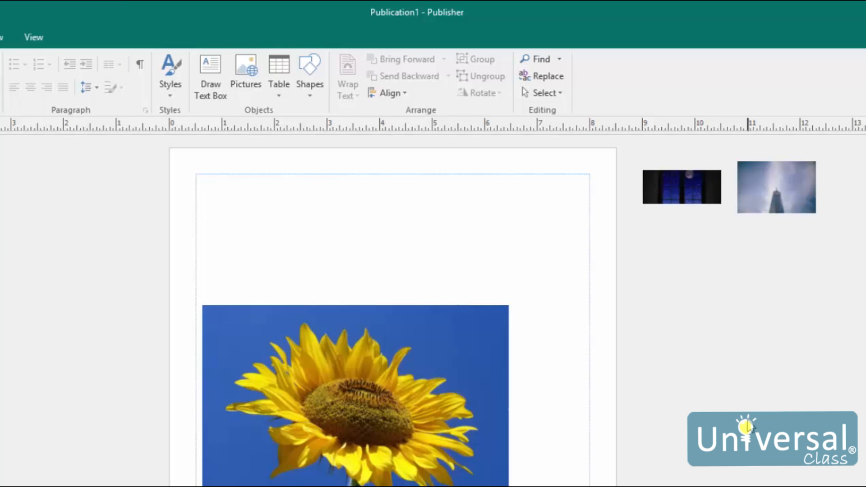
{"action": "mouse_move", "coordinate": [718, 423]}
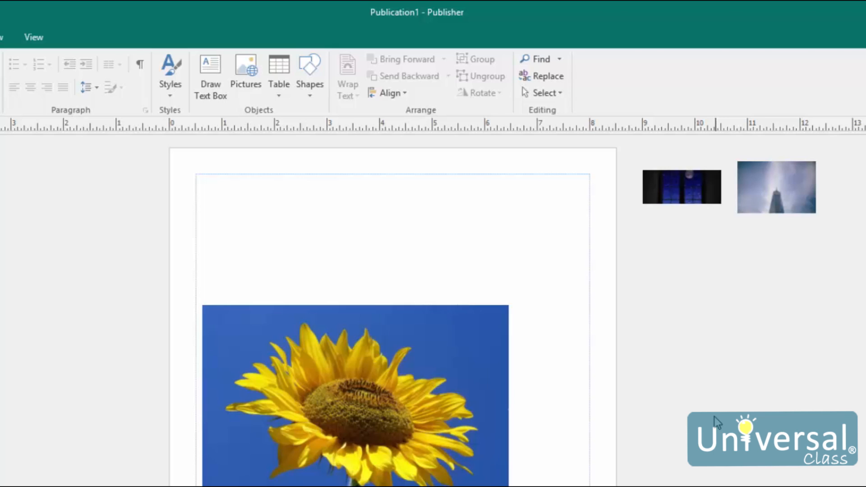
{"action": "mouse_move", "coordinate": [721, 417]}
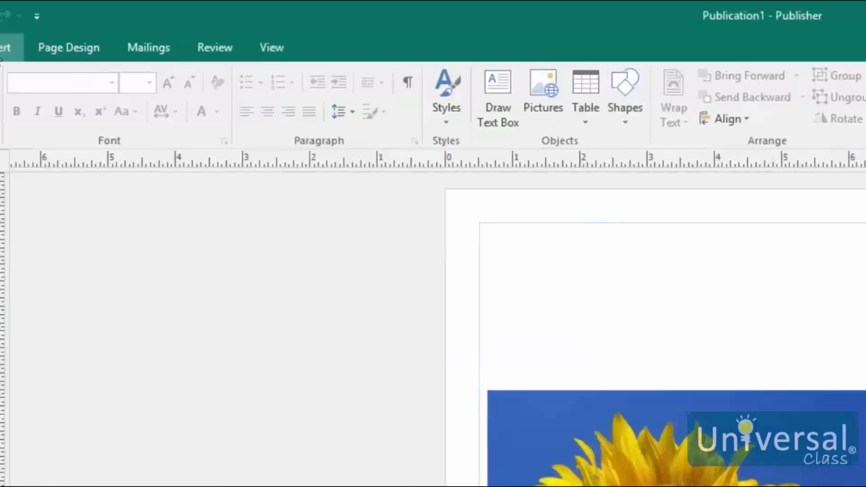
Add an empty picture placeholder below the sunflower photo from the Insert options
{"action": "left_click", "coordinate": [174, 58]}
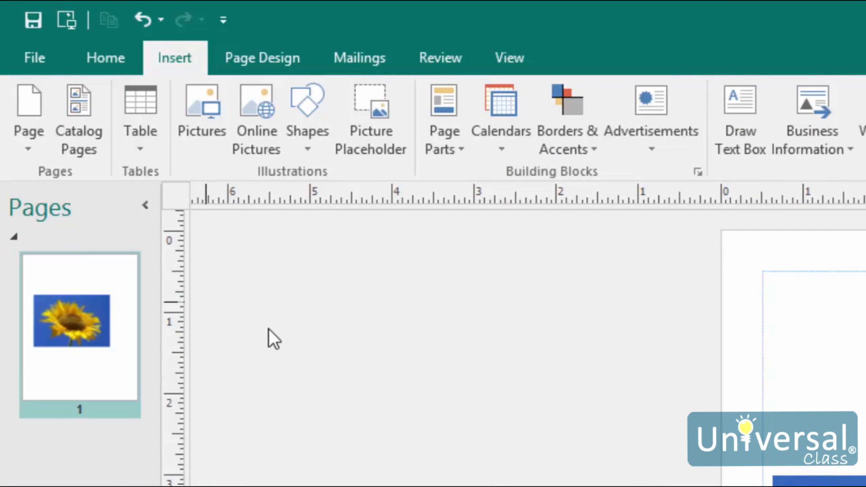
{"action": "mouse_move", "coordinate": [371, 116]}
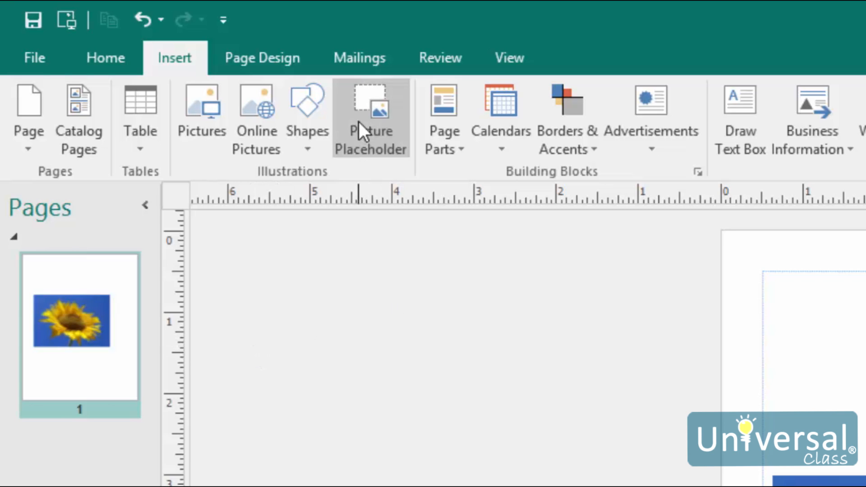
{"action": "left_click", "coordinate": [371, 117]}
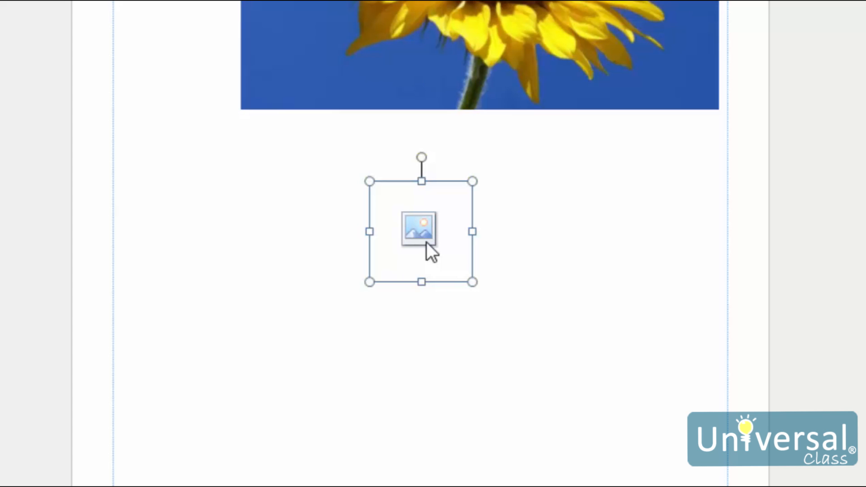
{"action": "mouse_move", "coordinate": [424, 229]}
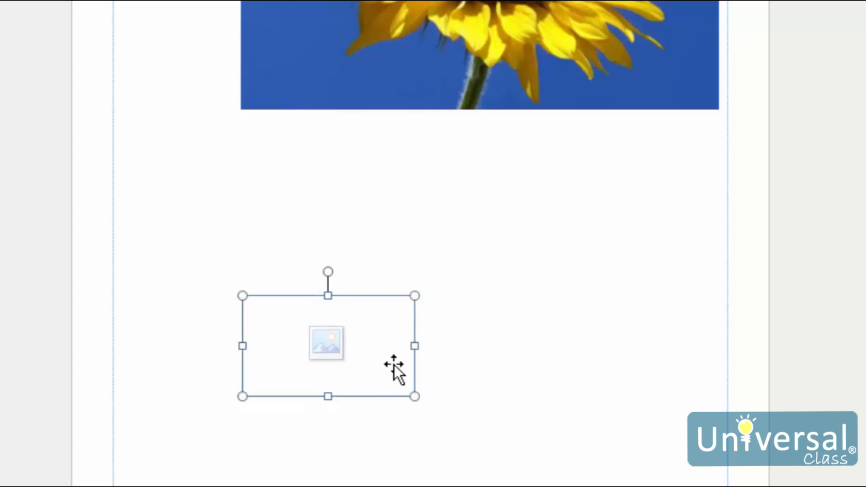
{"action": "mouse_move", "coordinate": [356, 403]}
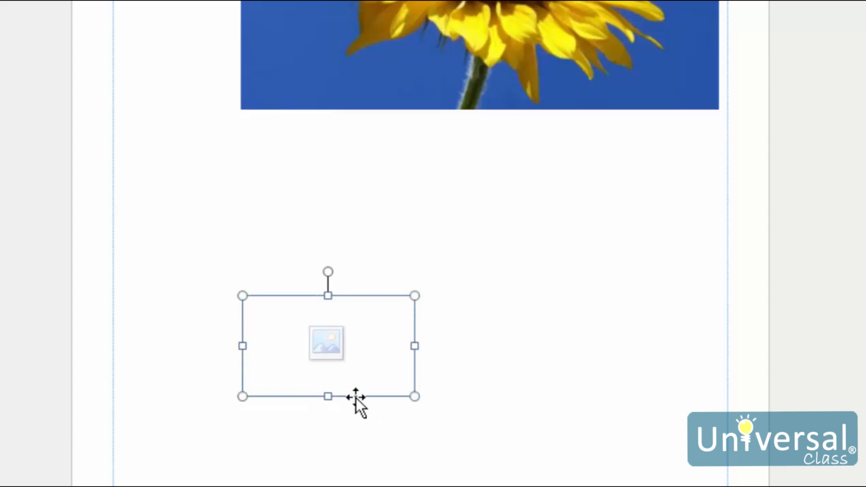
{"action": "mouse_move", "coordinate": [203, 88]}
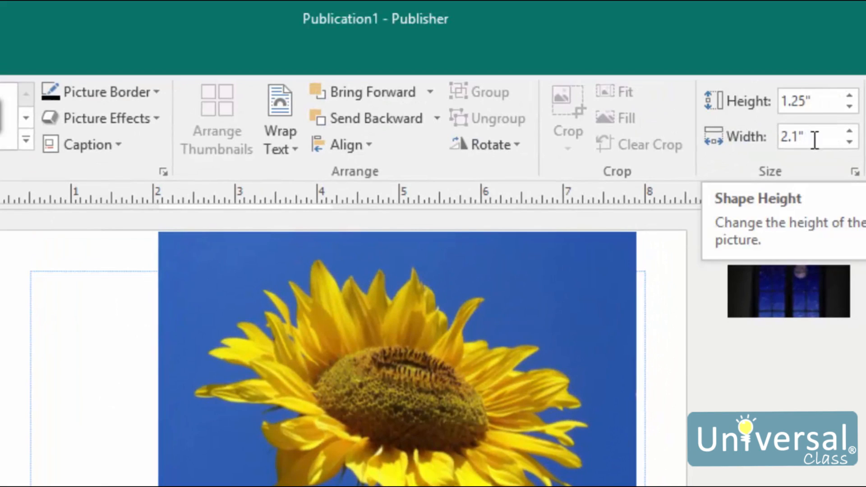
Choose Replace this Picture for the Empty (Page 1) item in Graphics Manager
{"action": "left_click", "coordinate": [812, 136]}
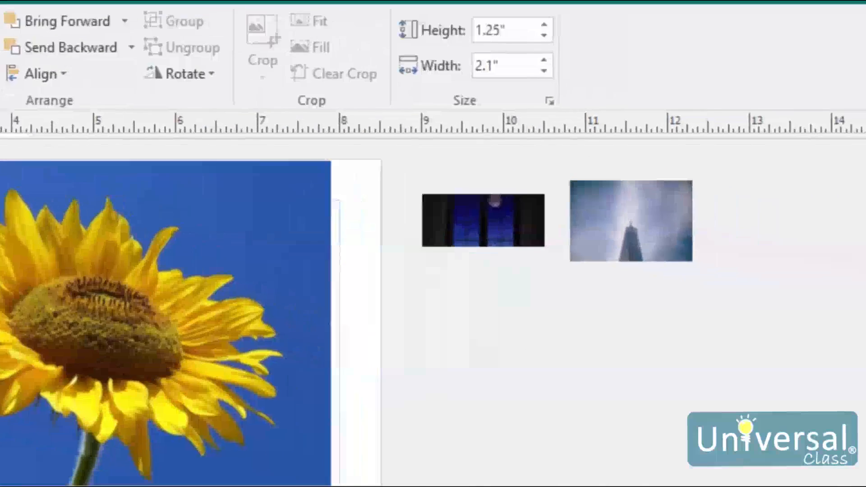
{"action": "left_click", "coordinate": [822, 249]}
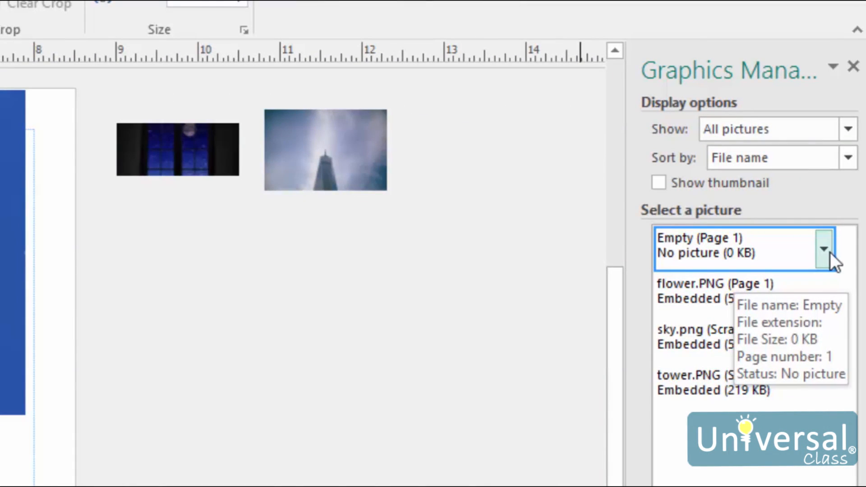
{"action": "mouse_move", "coordinate": [833, 260]}
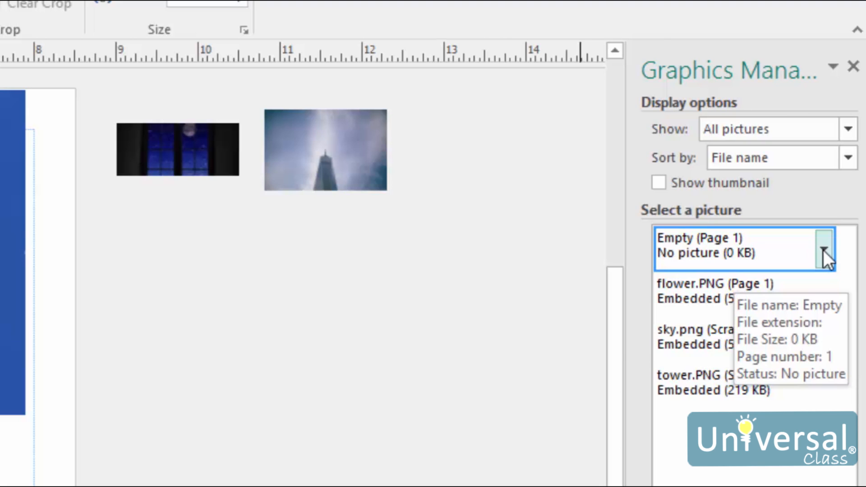
{"action": "left_click", "coordinate": [822, 249]}
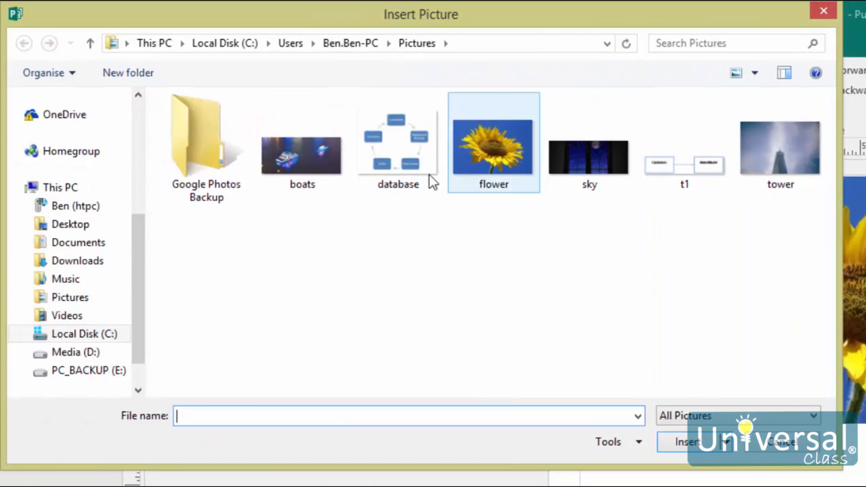
Insert the boats picture into the empty placeholder below the sunflower
{"action": "left_click", "coordinate": [302, 154]}
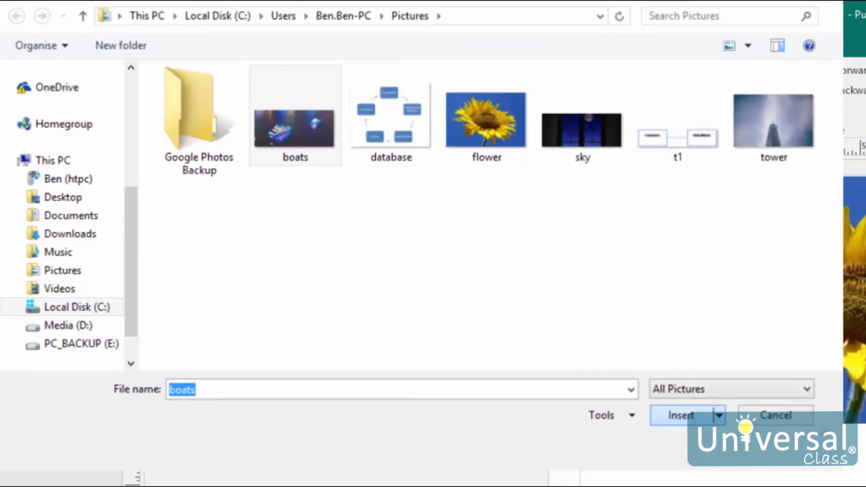
{"action": "left_click", "coordinate": [680, 415]}
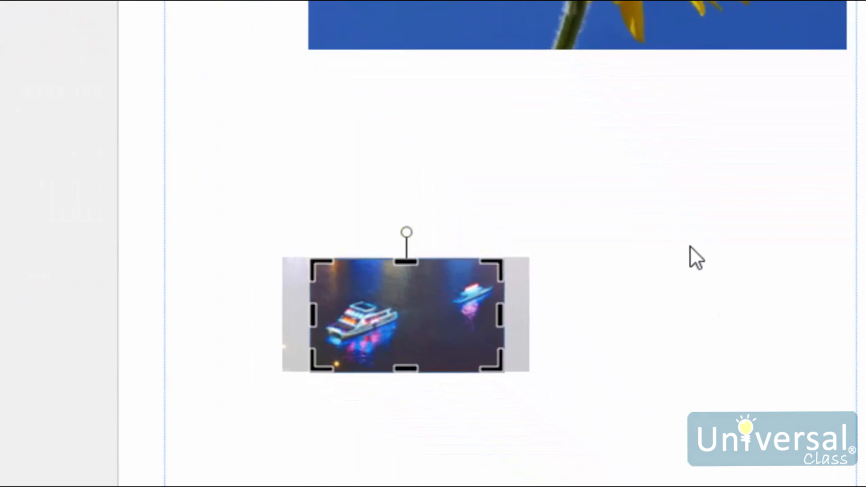